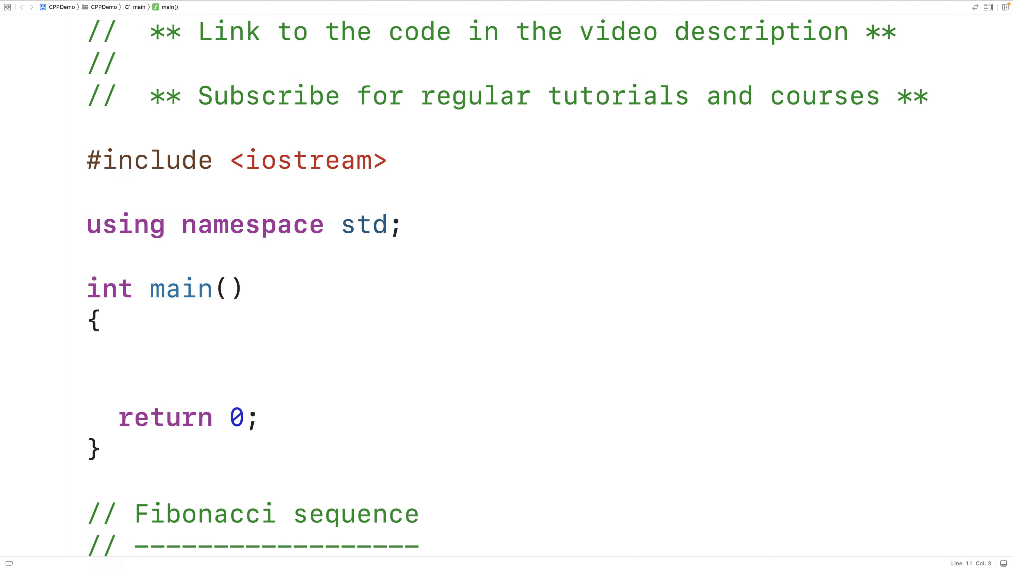
Review the header comment's example sequence, highlighting 55 as the eleventh term
scroll(down, 3)
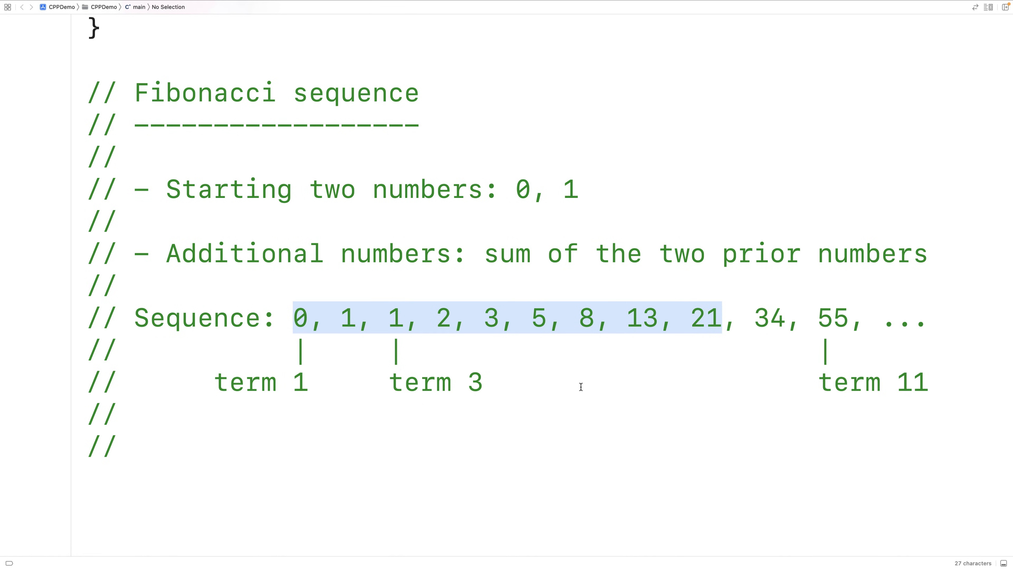
mouse_move(517, 199)
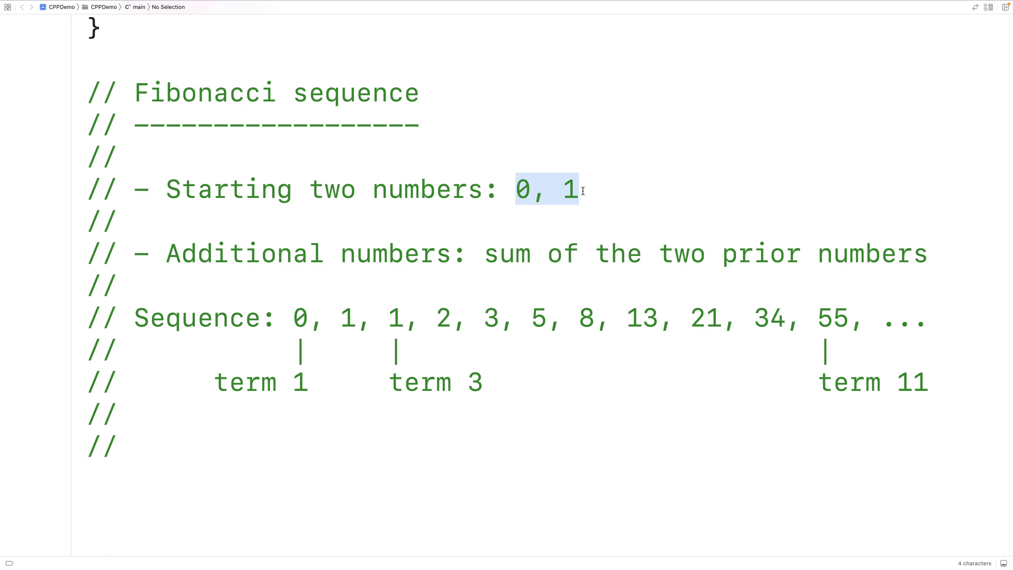
mouse_move(464, 274)
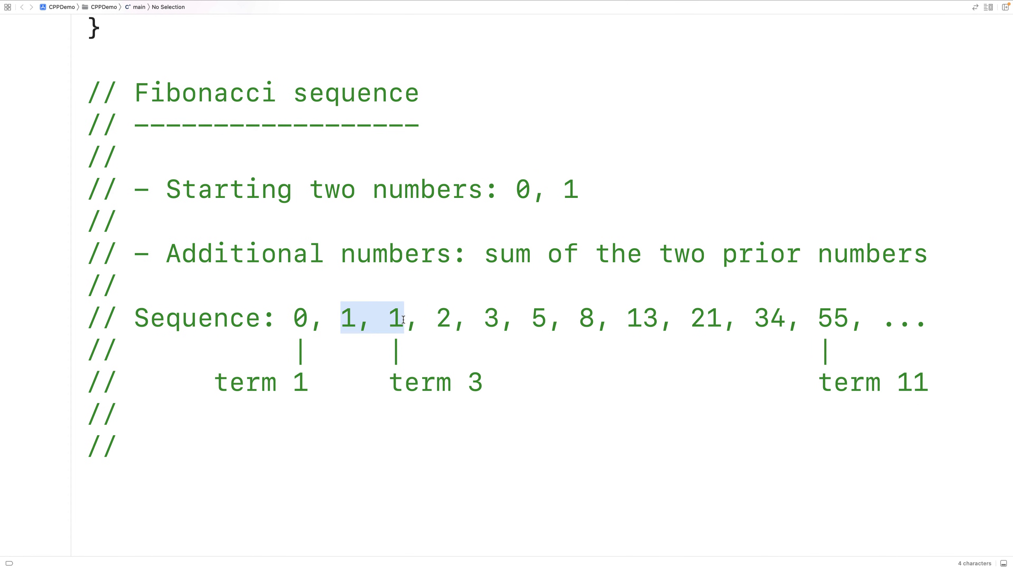
click(484, 318)
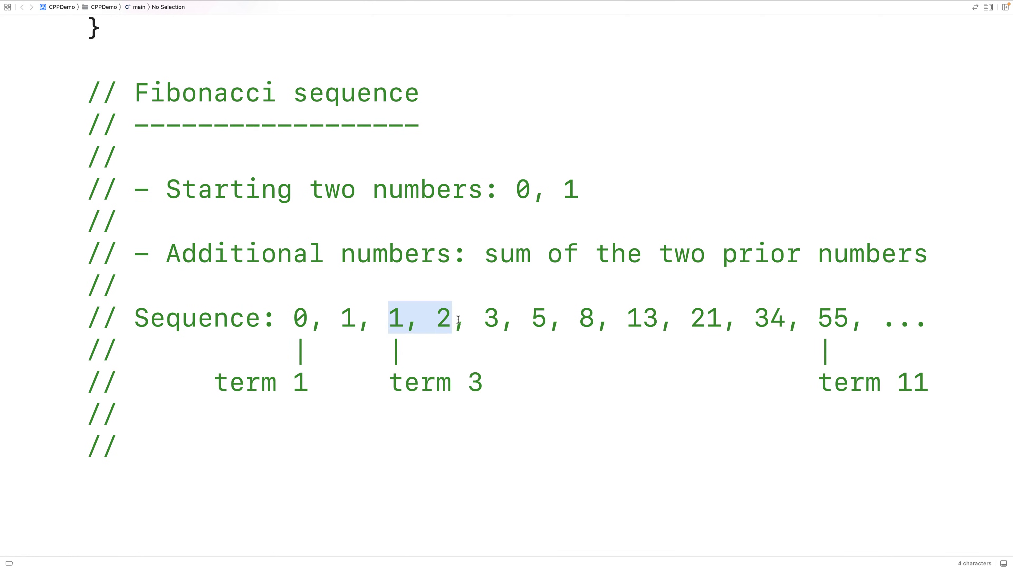
click(538, 317)
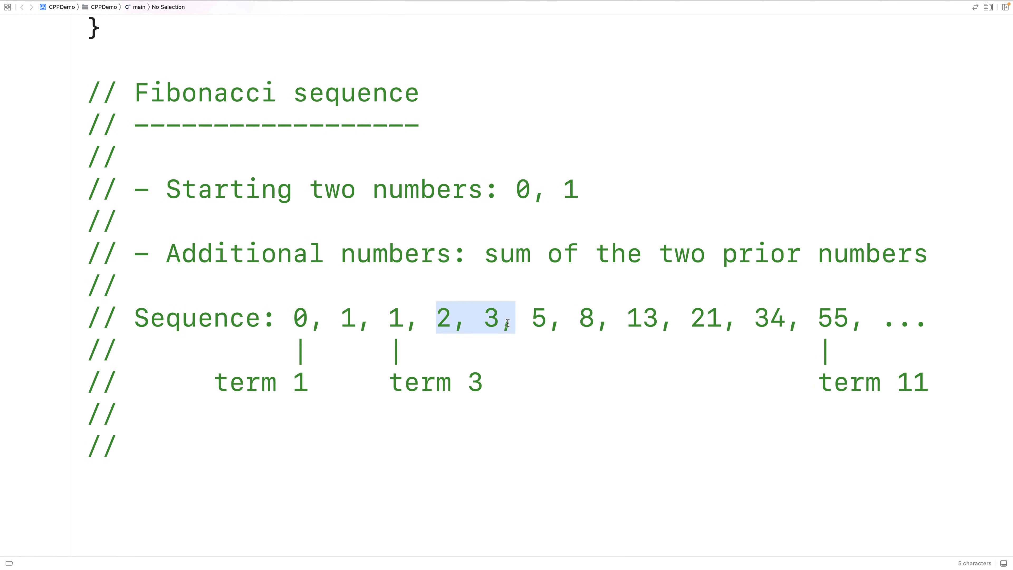
click(134, 413)
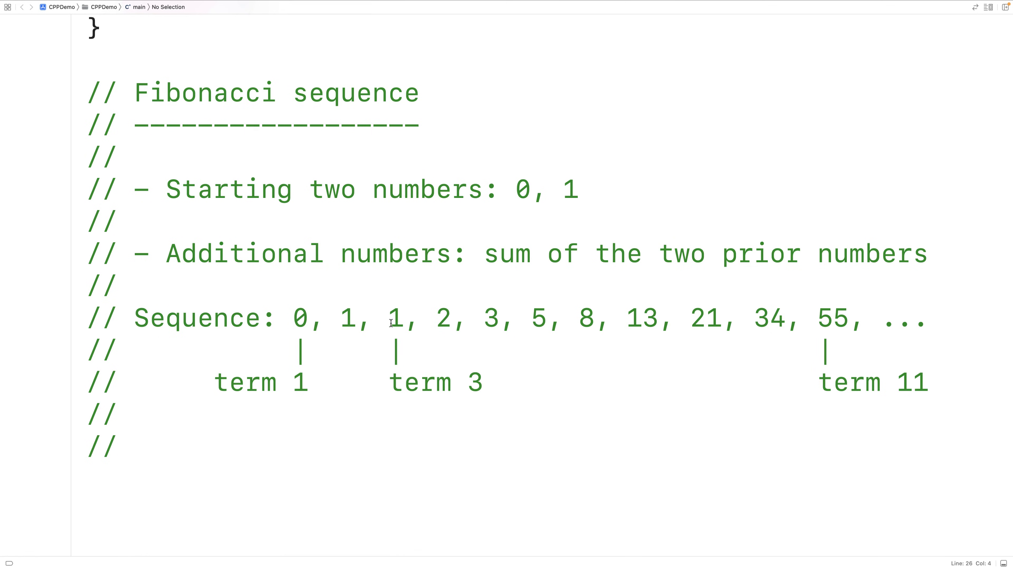
double_click(396, 320)
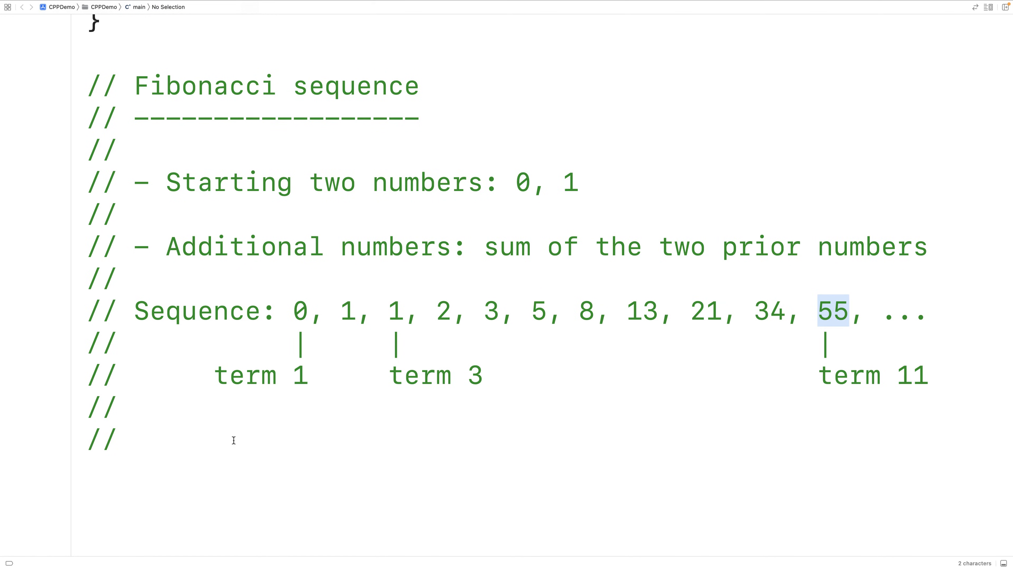
Declare int term1 = 0, term2 = 1, n = 0 and nextTerm = 0 at the top of main()
scroll(up, 3)
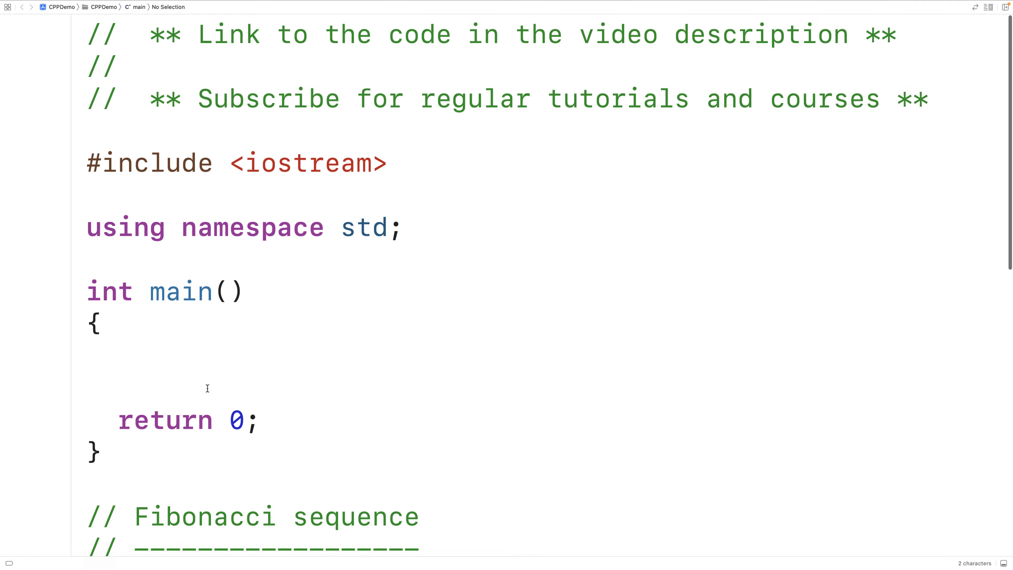
text(int term1 = 0;)
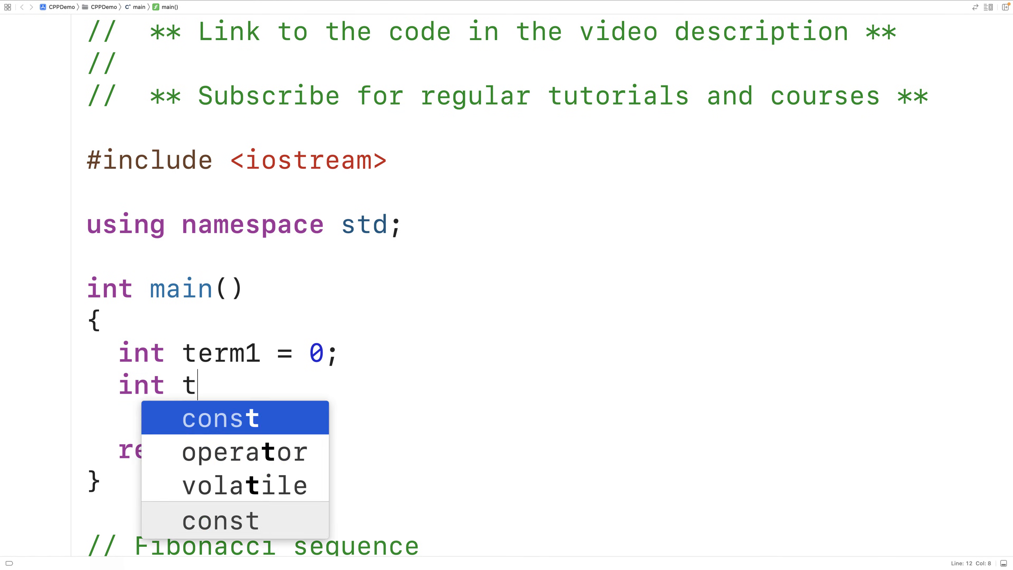
text(erm2 =)
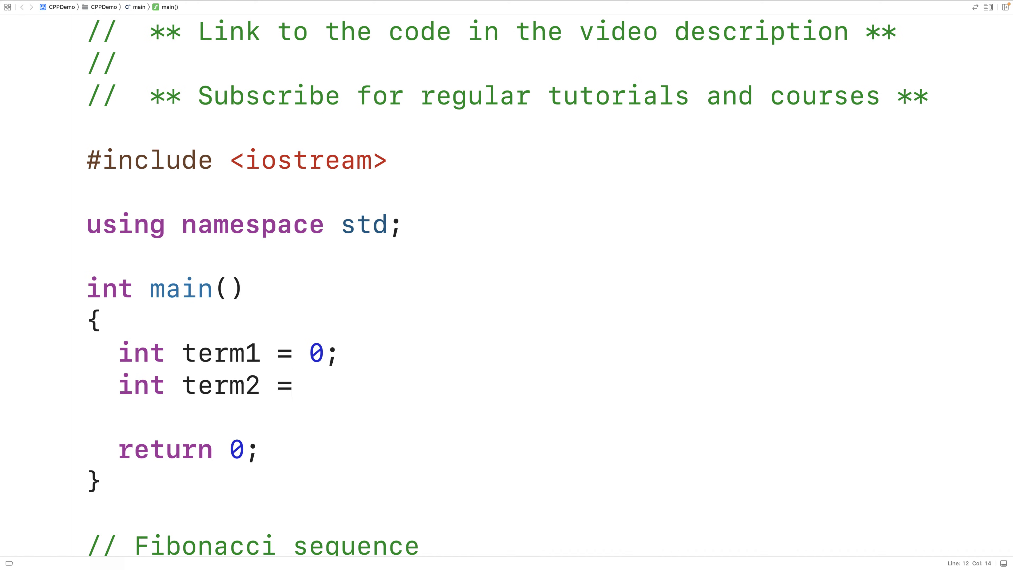
text(1)
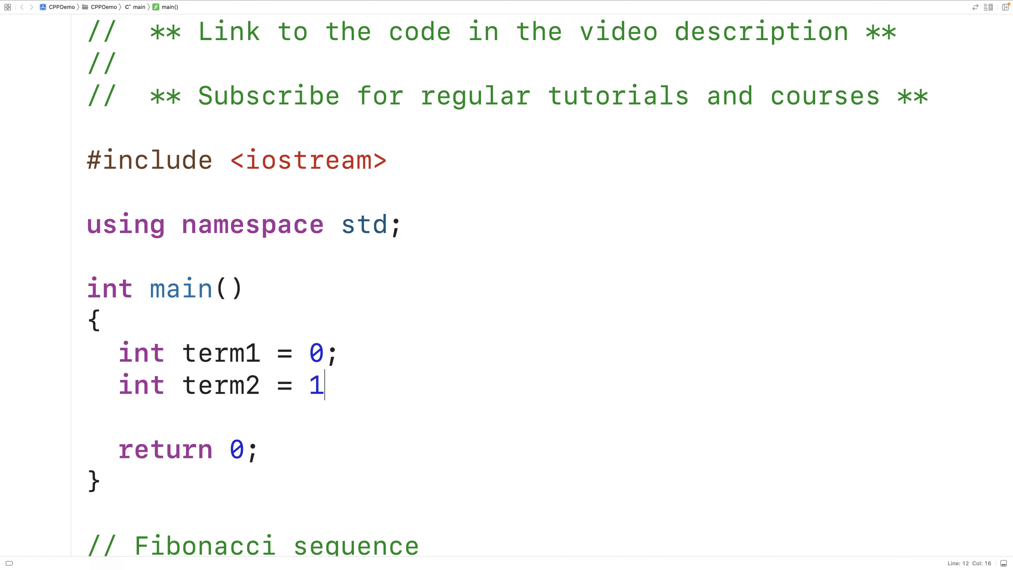
text(;)
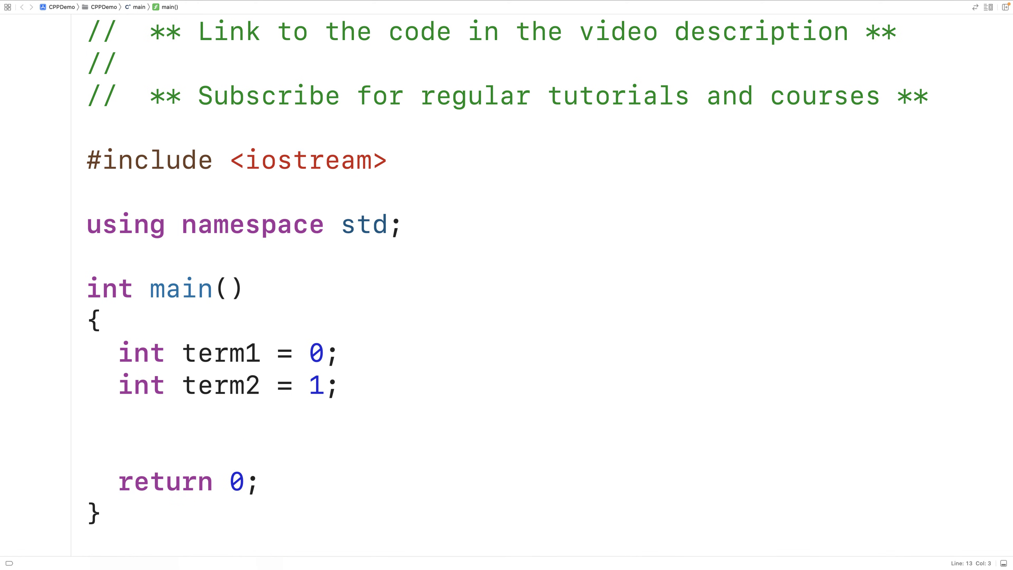
text(int n =)
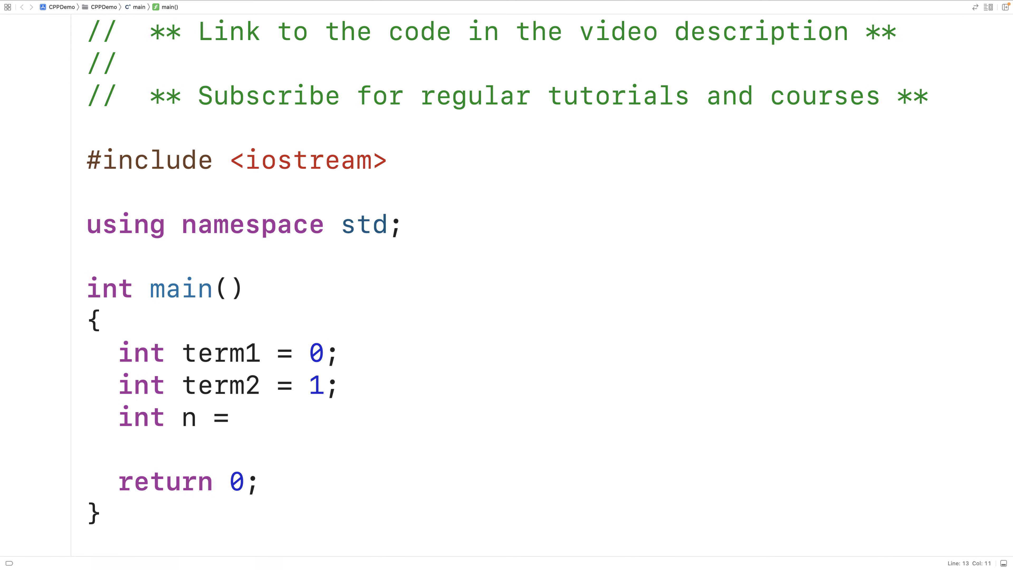
text(0;)
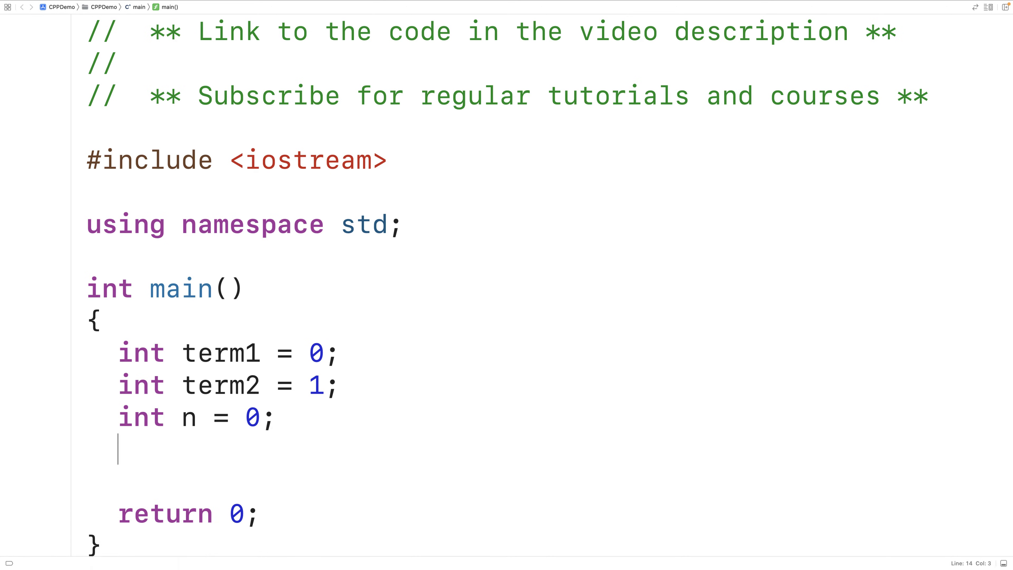
text(int next)
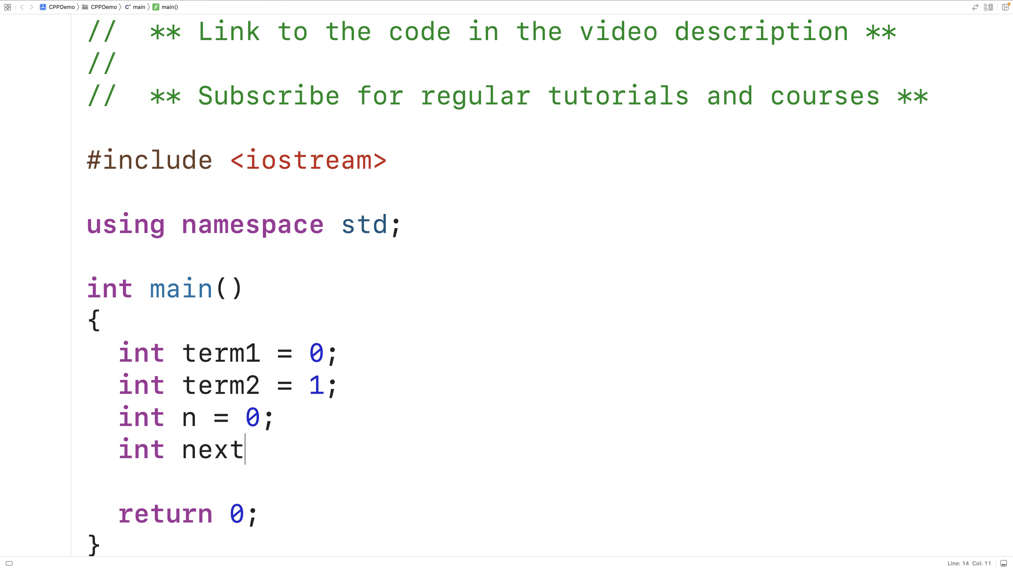
text(Term)
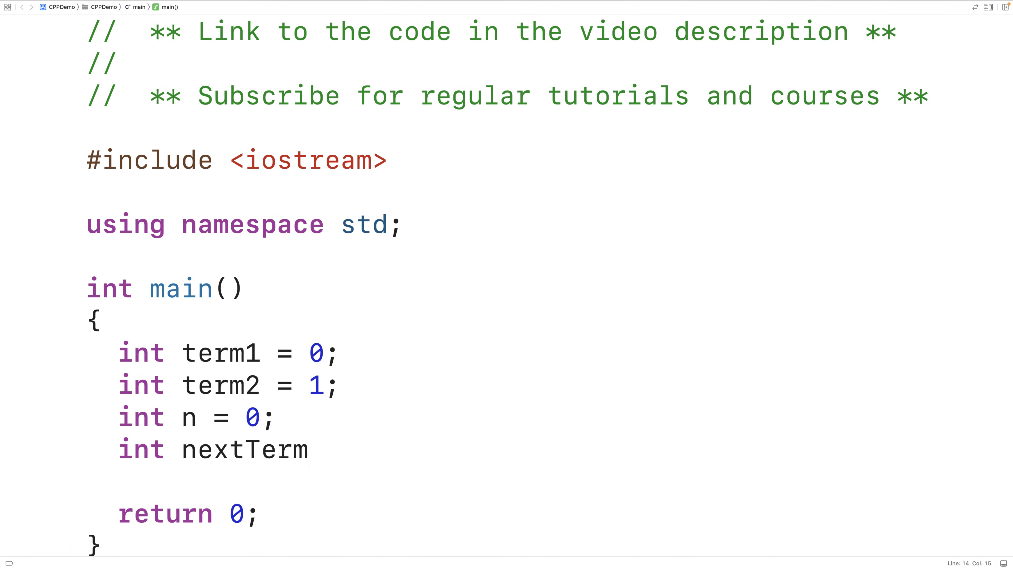
text(= 0;)
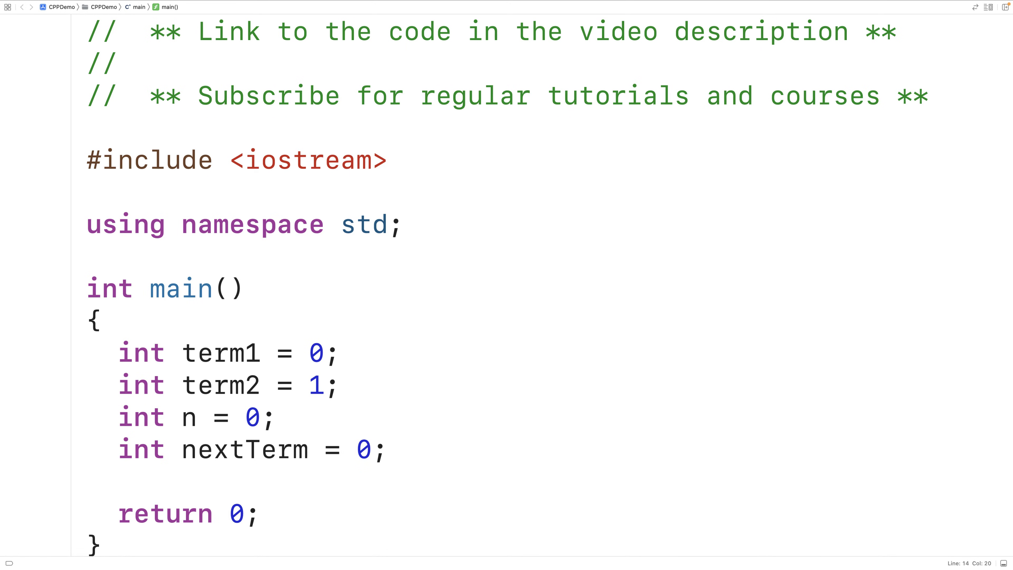
click(388, 449)
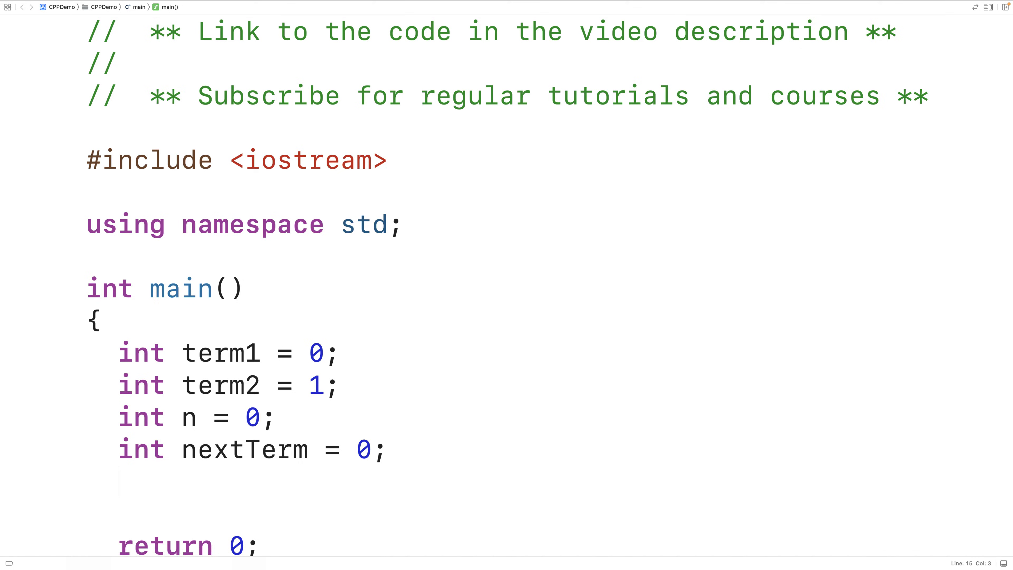
Add cout << "Number Of Terms: "; and cin >> n; below the declarations
text(cout <<)
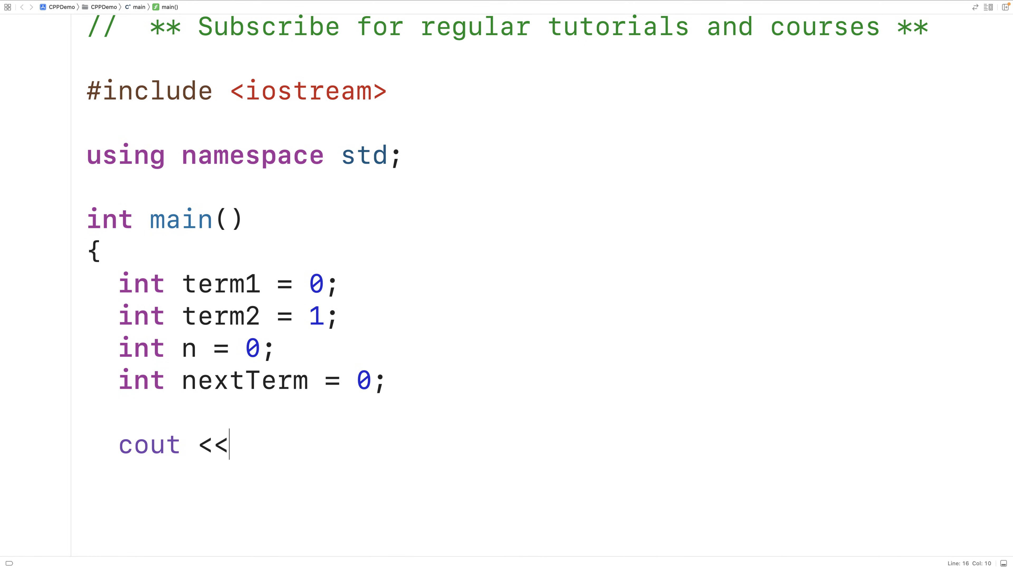
text("Number Of ")
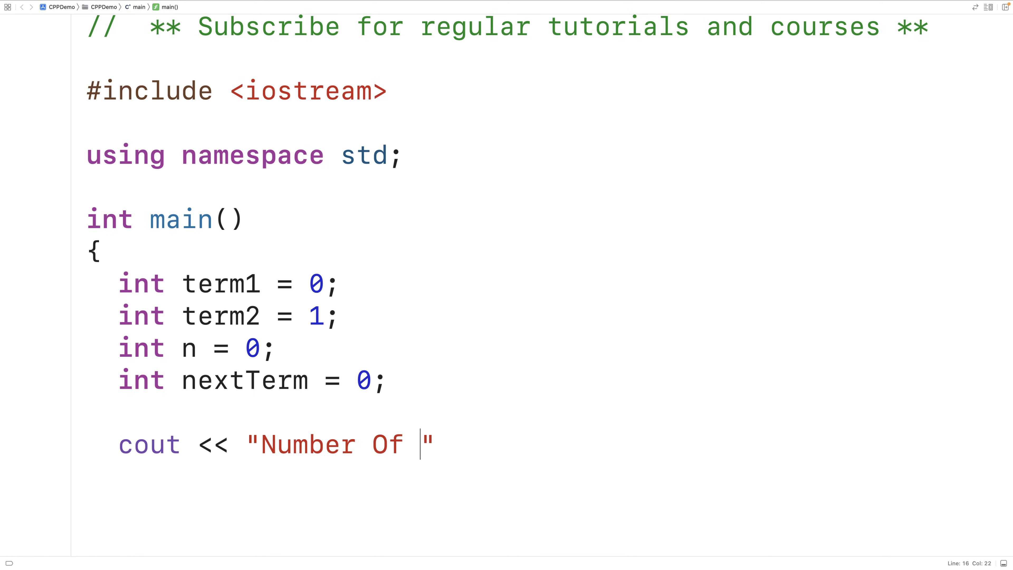
text(Terms:)
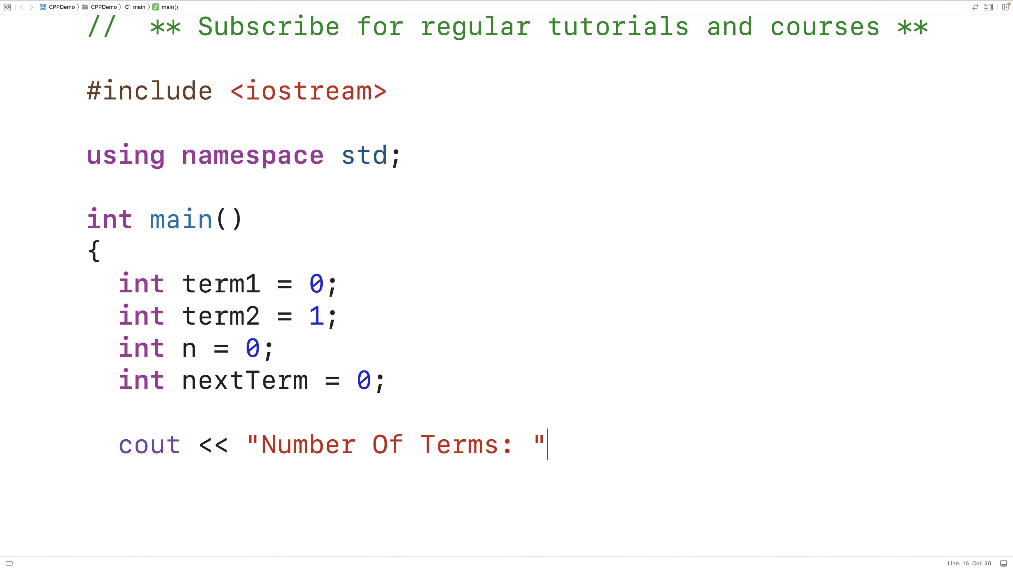
text(;)
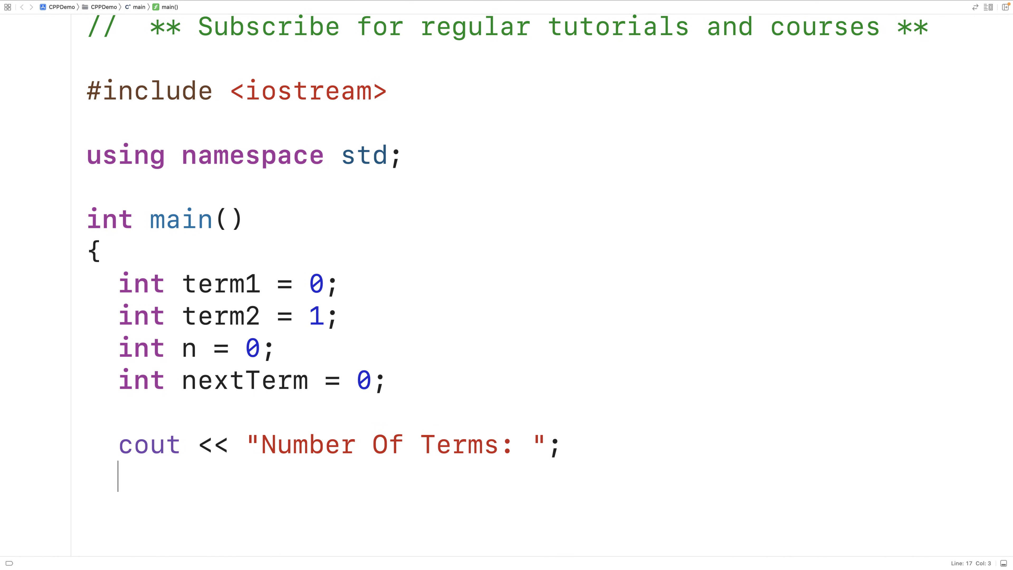
text(cin >>)
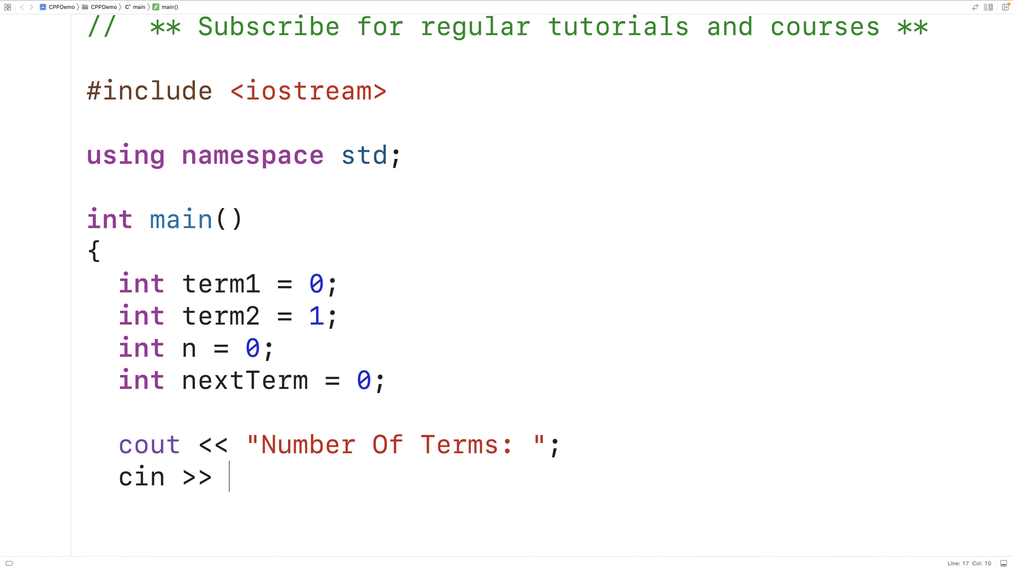
text(n;)
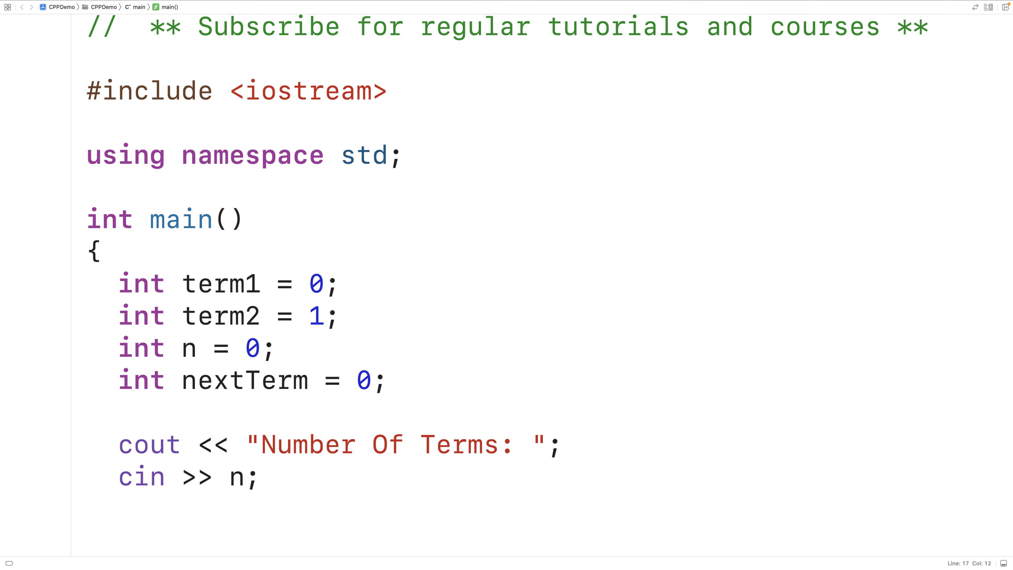
Add if (n <= 2) that prints "Number of terms must be >= 3!" and returns 1
click(260, 477)
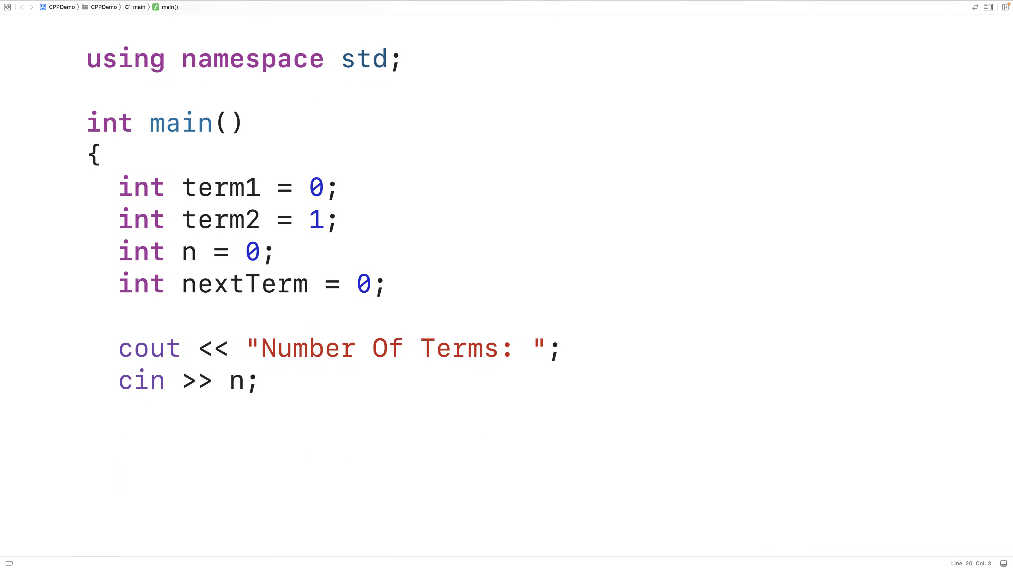
text(if (n <)
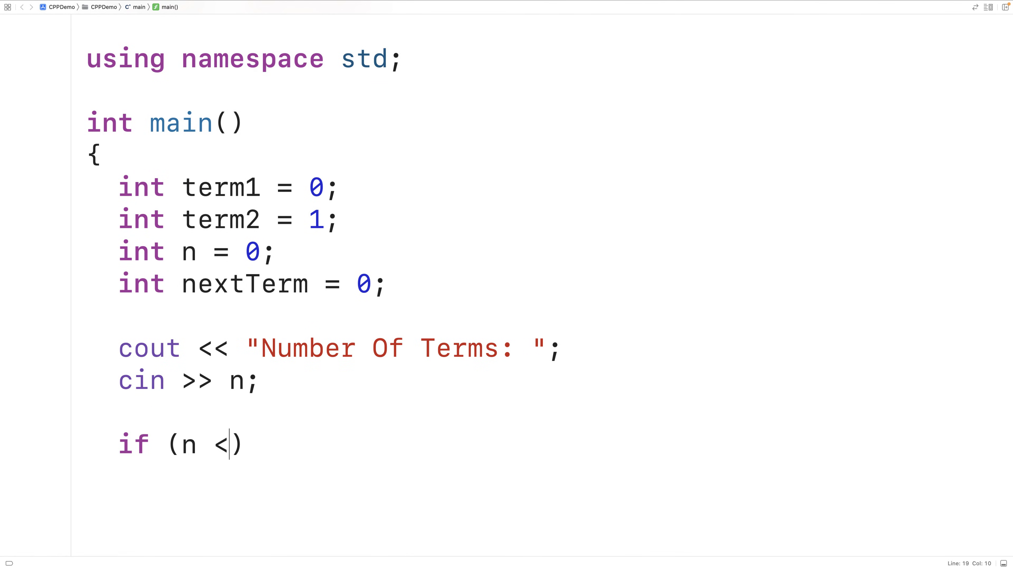
text(= 2))
text(cout << "Number of terms )
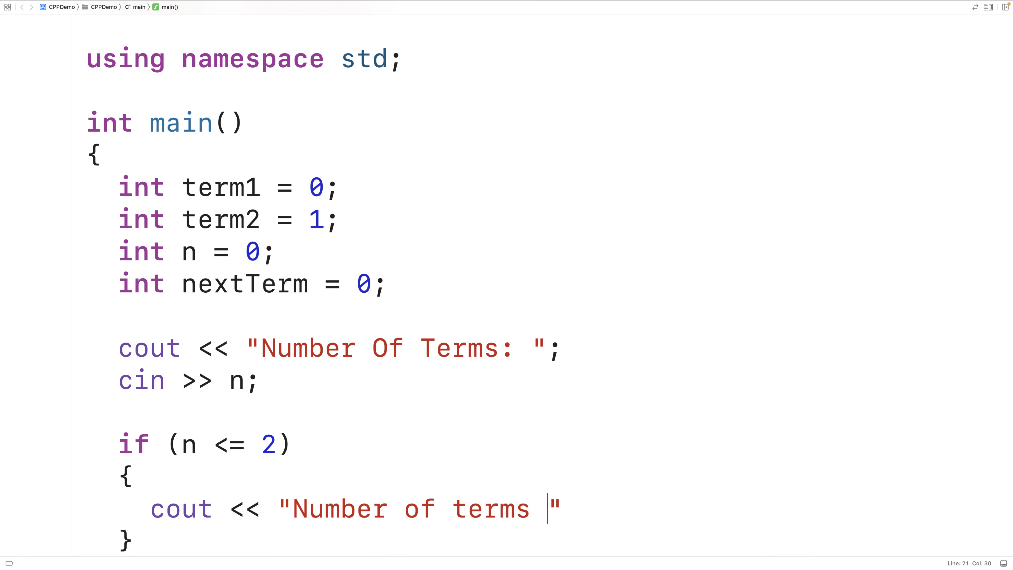
text(must be >= 3!)
text(return 1;)
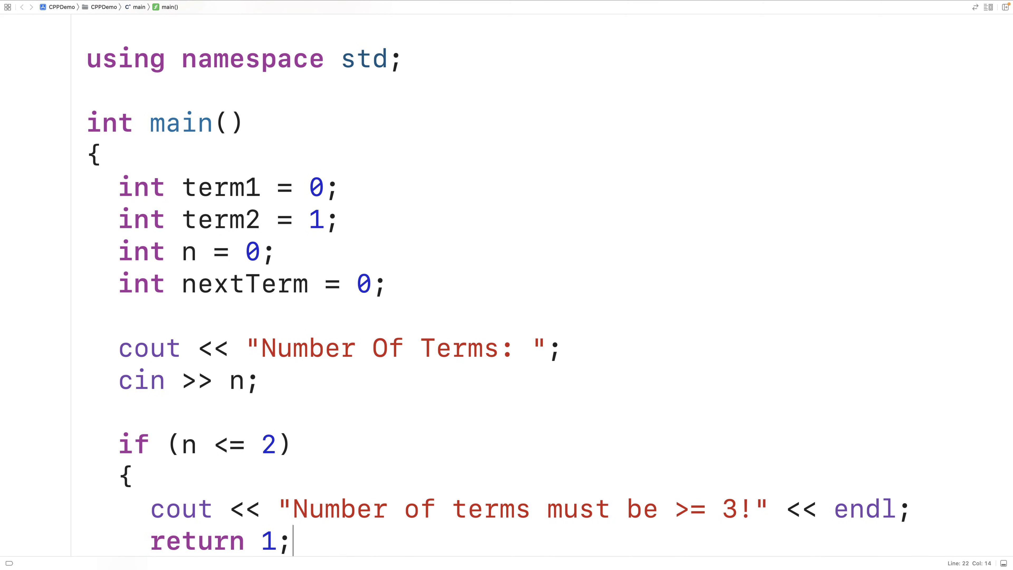
Below the validation block, begin the cout statement that outputs term1
scroll(down, 3)
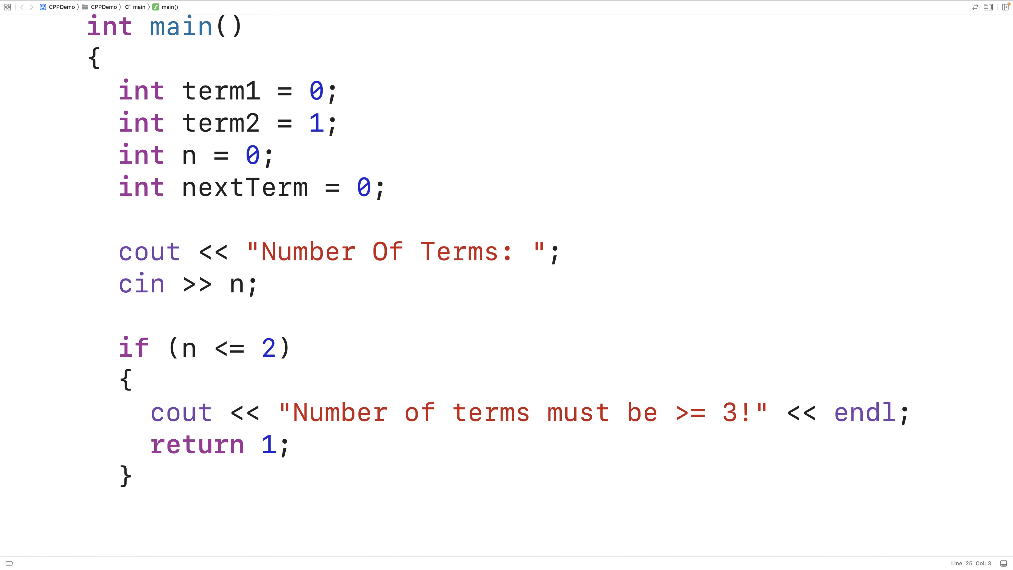
click(119, 539)
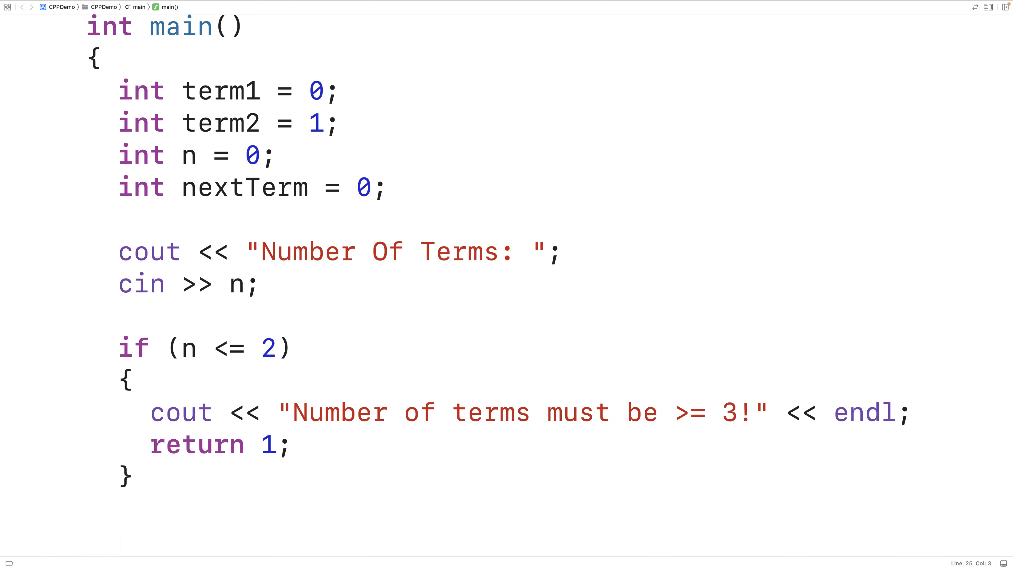
scroll(down, 3)
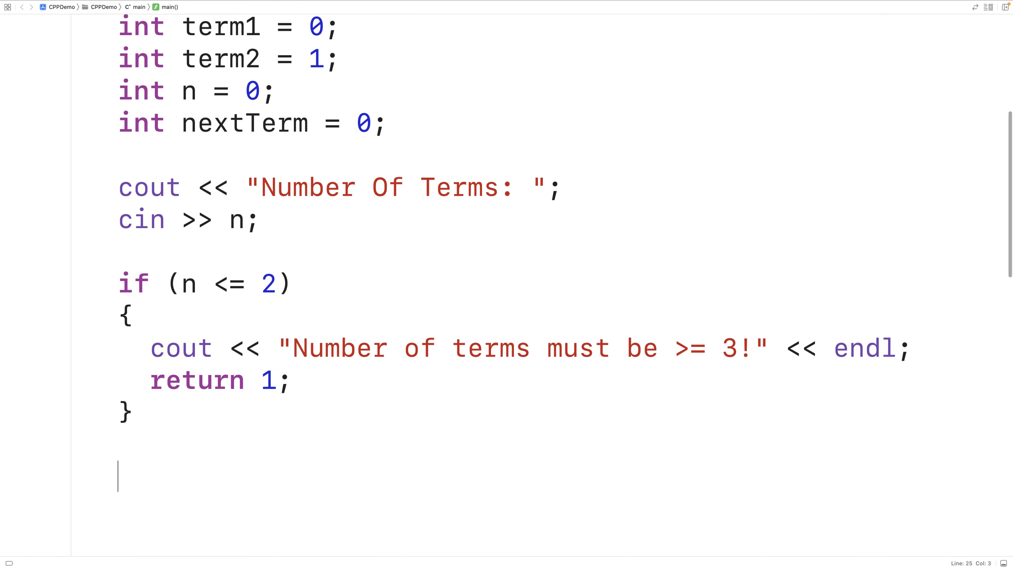
text(cout << term1 << ")
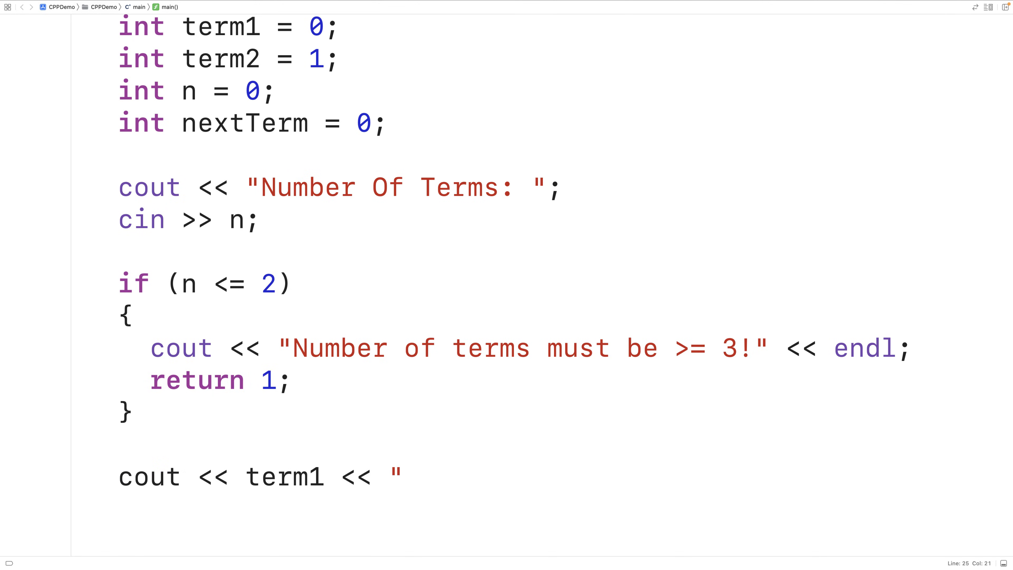
Complete cout << term1 << ", " << term2 << ", "; and move to the line below
text(, " << term2 << ", ")
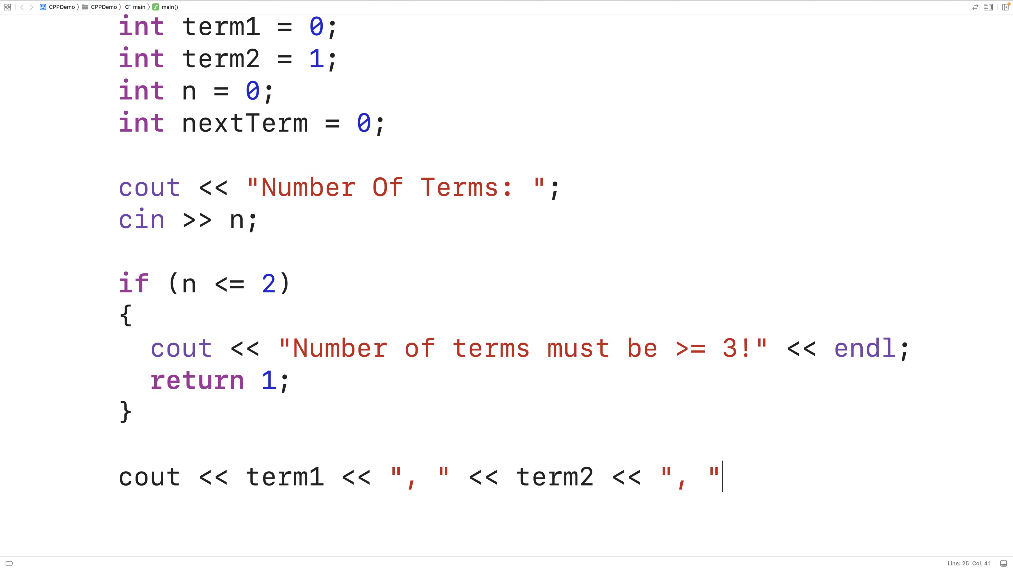
text(;)
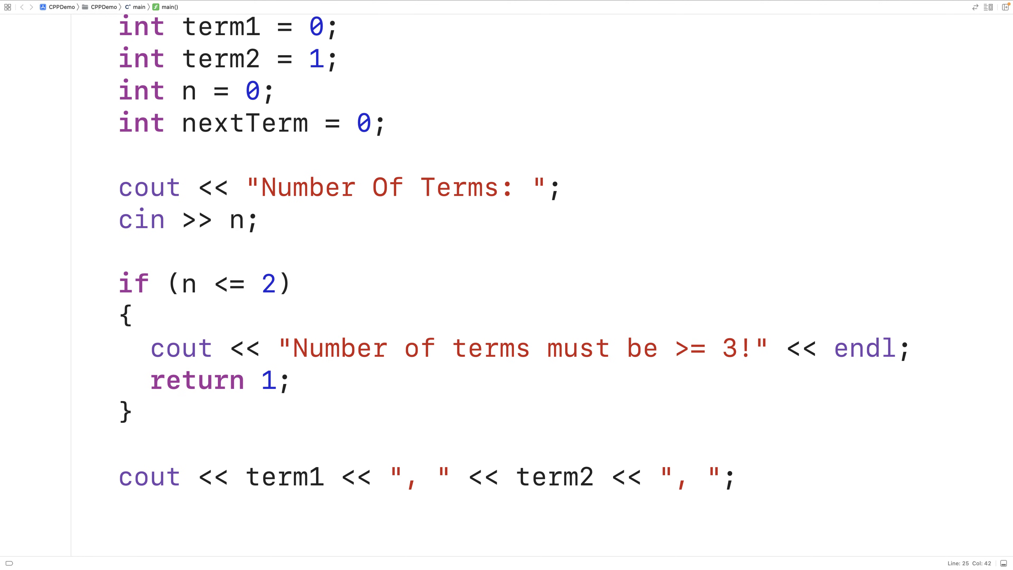
click(737, 476)
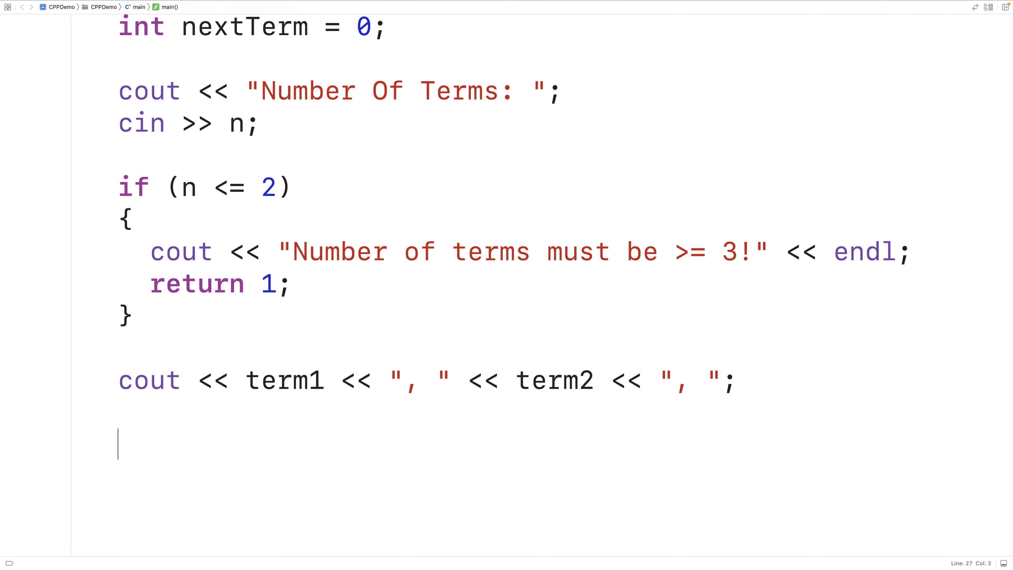
Write for (int i = 3; i <= n; i++) with an empty braced body ready for code
text(for (int i = ))
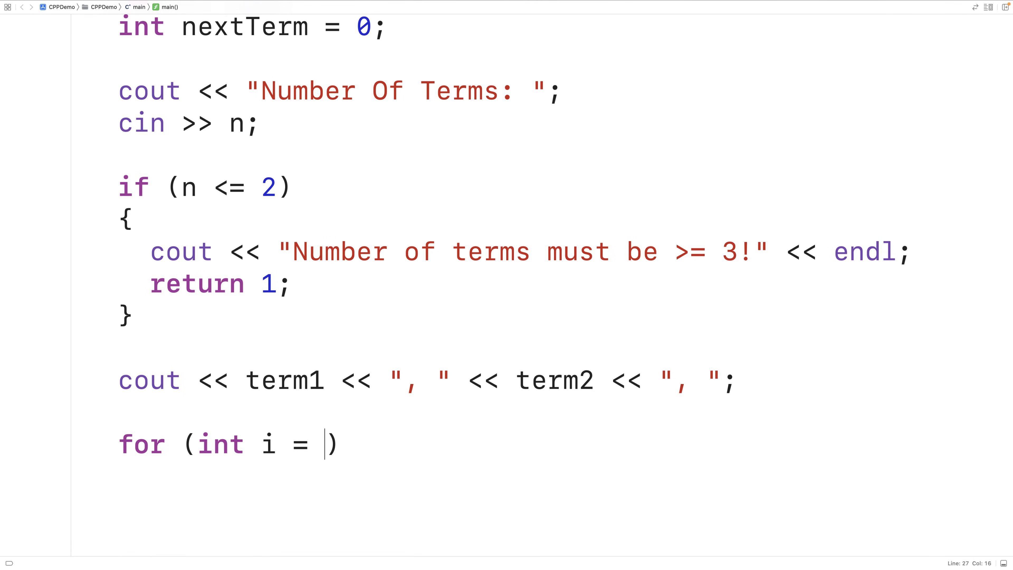
text(3; i)
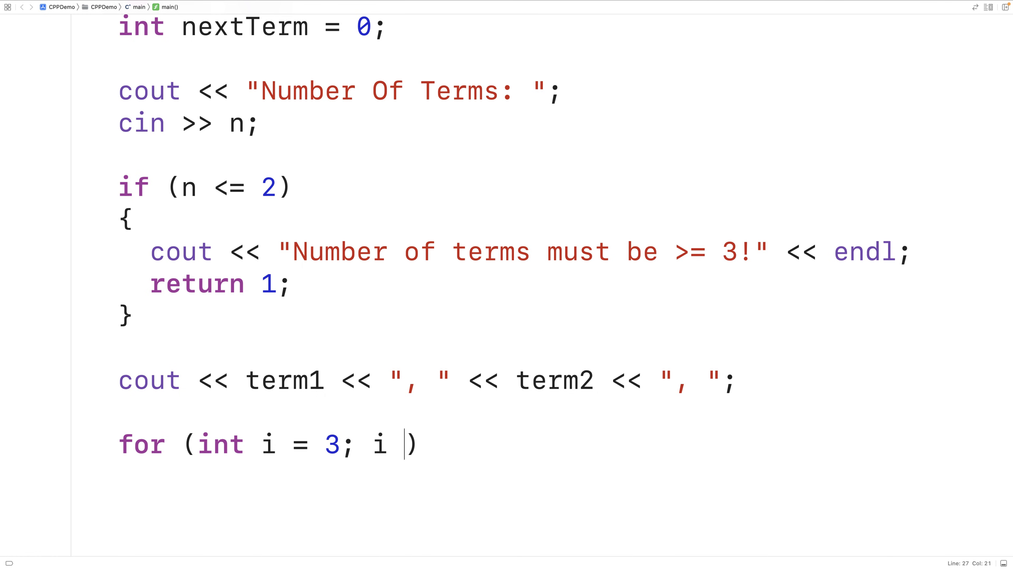
text(<=)
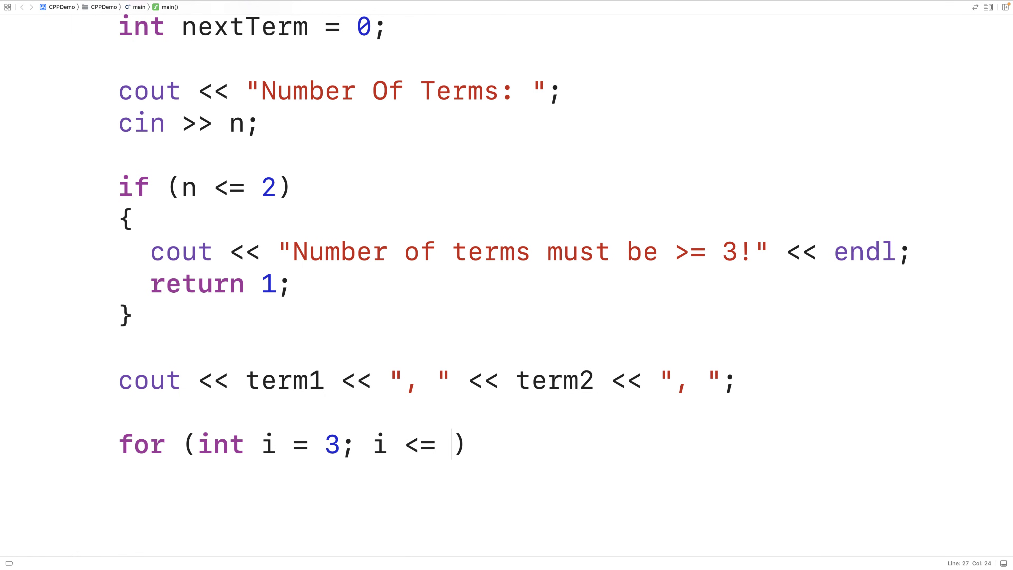
text(n; i++)
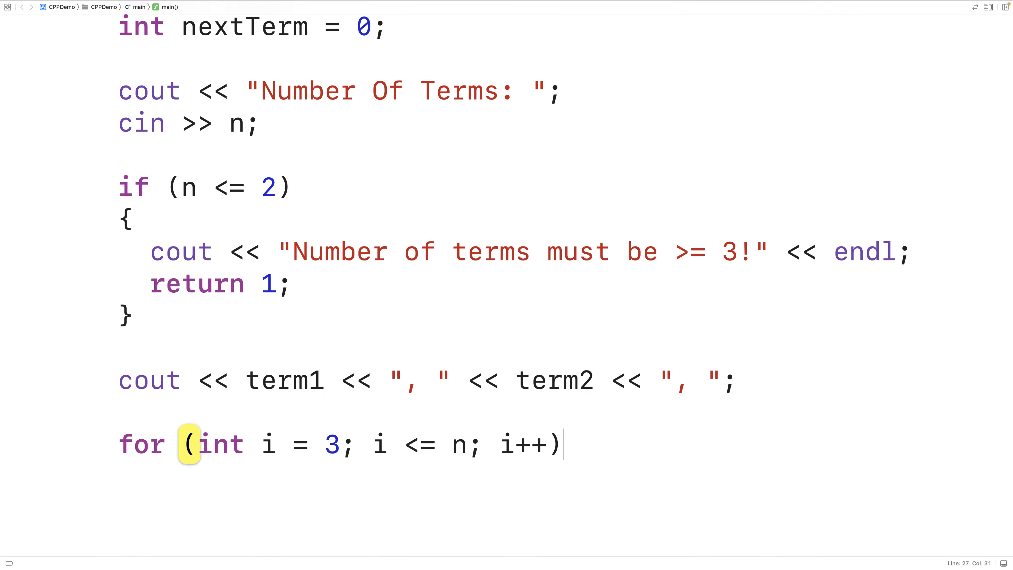
key(Enter)
text({)
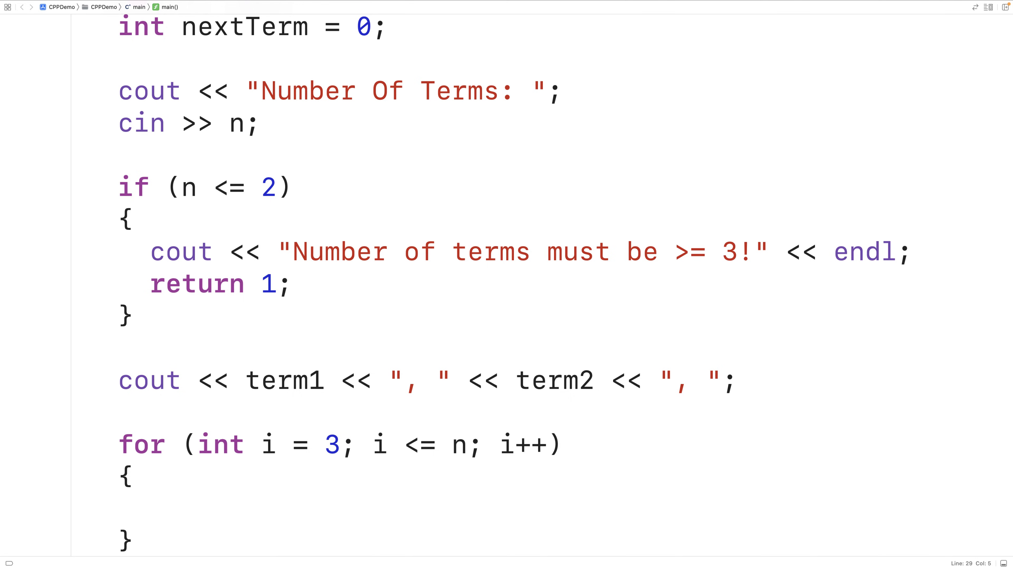
click(149, 510)
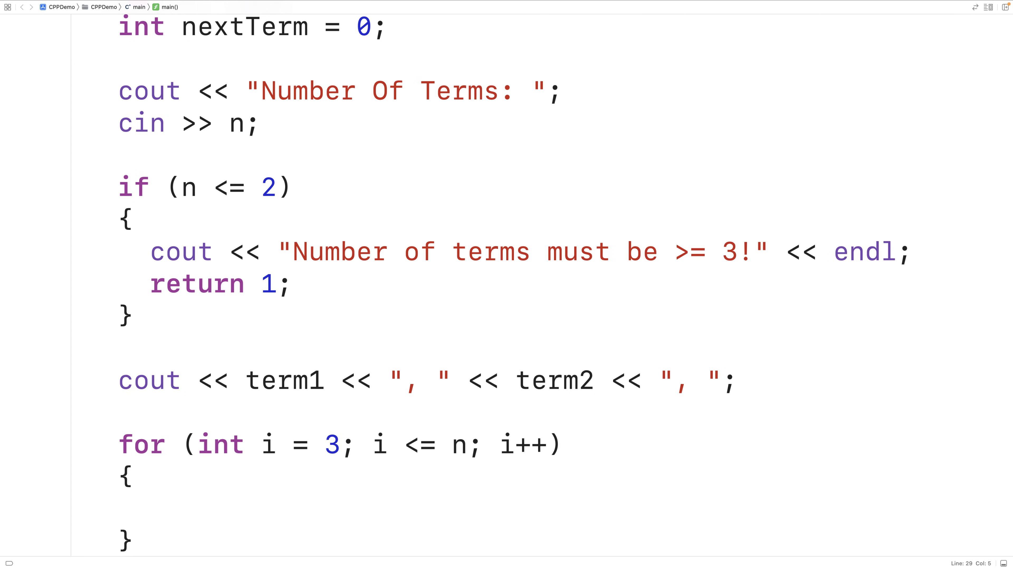
click(150, 510)
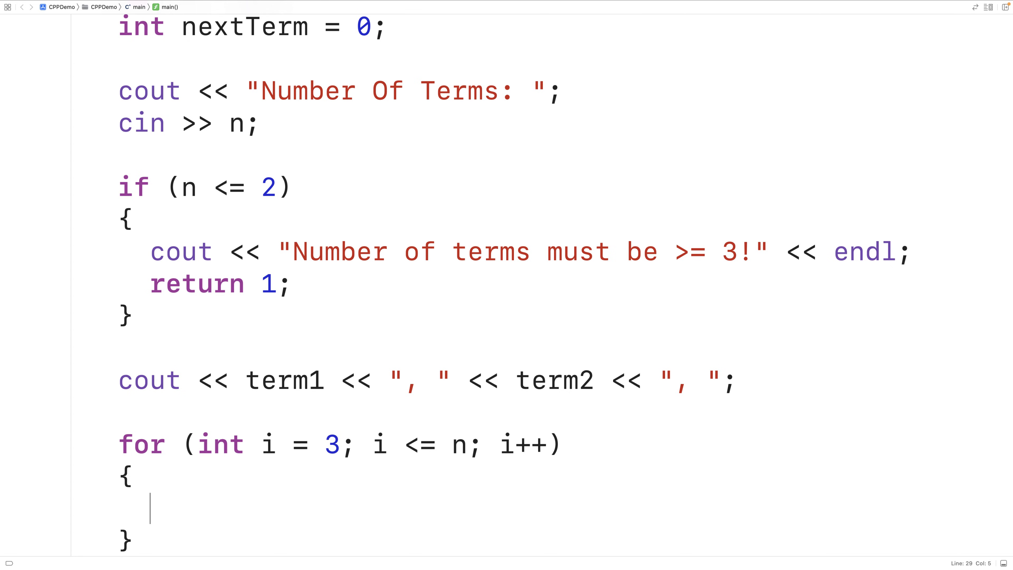
Inside the loop, add nextTerm = term1 + term2; and cout << nextTerm;, then begin an if
text(nextTerm = term1)
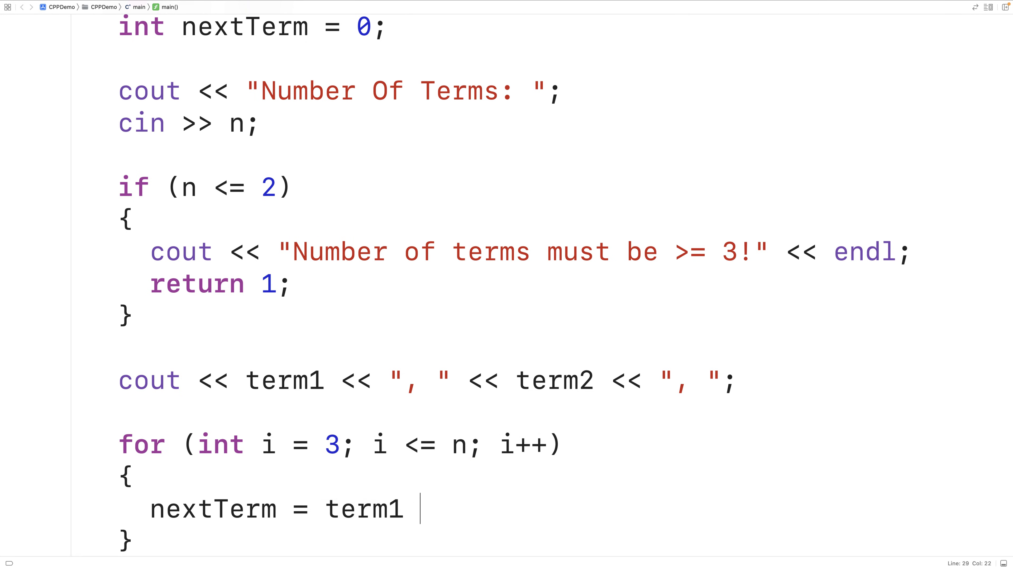
text(+ term2;)
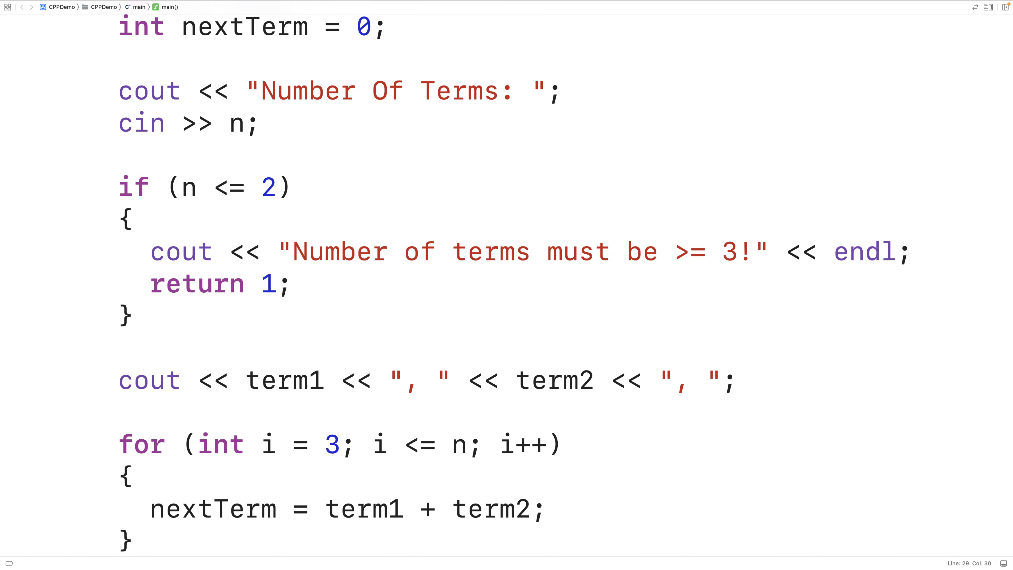
scroll(down, 3)
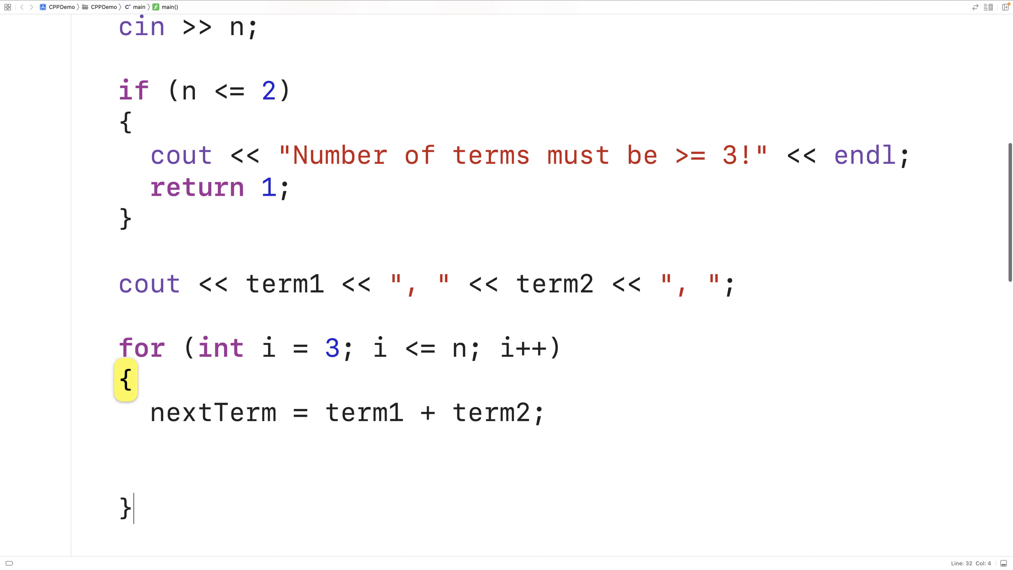
text(cout <<)
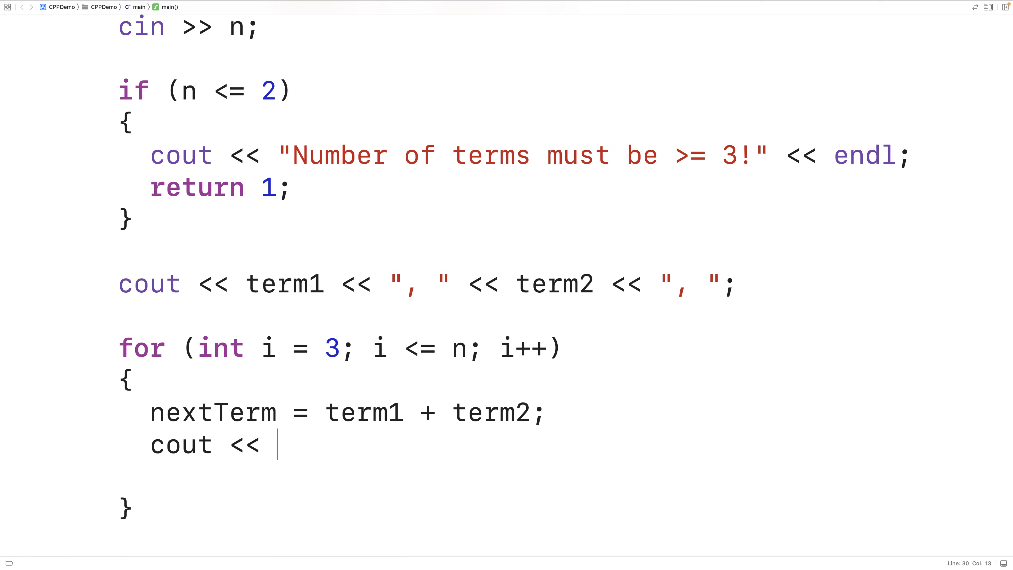
text(nextTerm;)
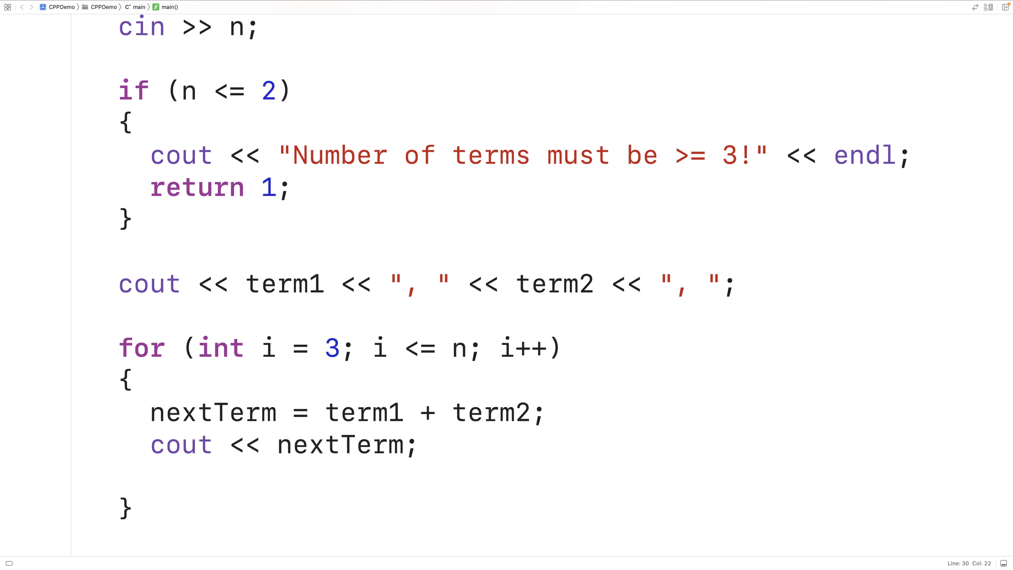
text(if ()
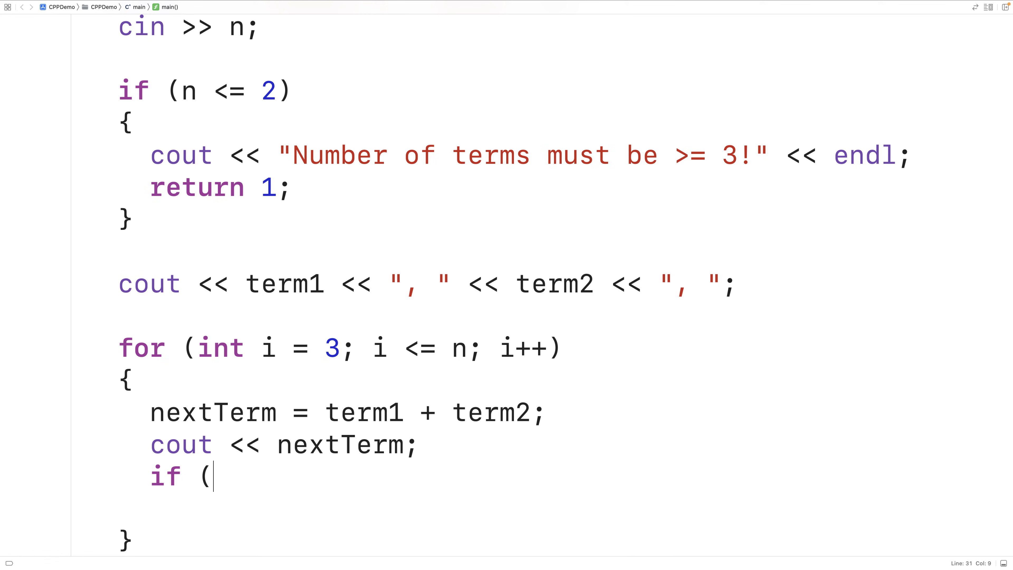
Add if (i != n) cout << ", "; so a separator follows every term but the last
text(i != n)
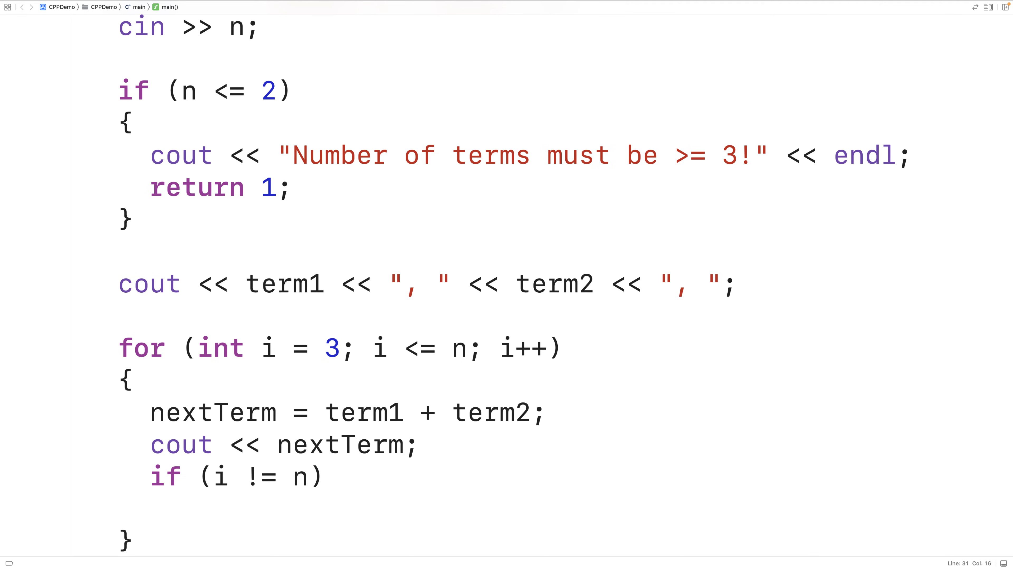
text(cout <<)
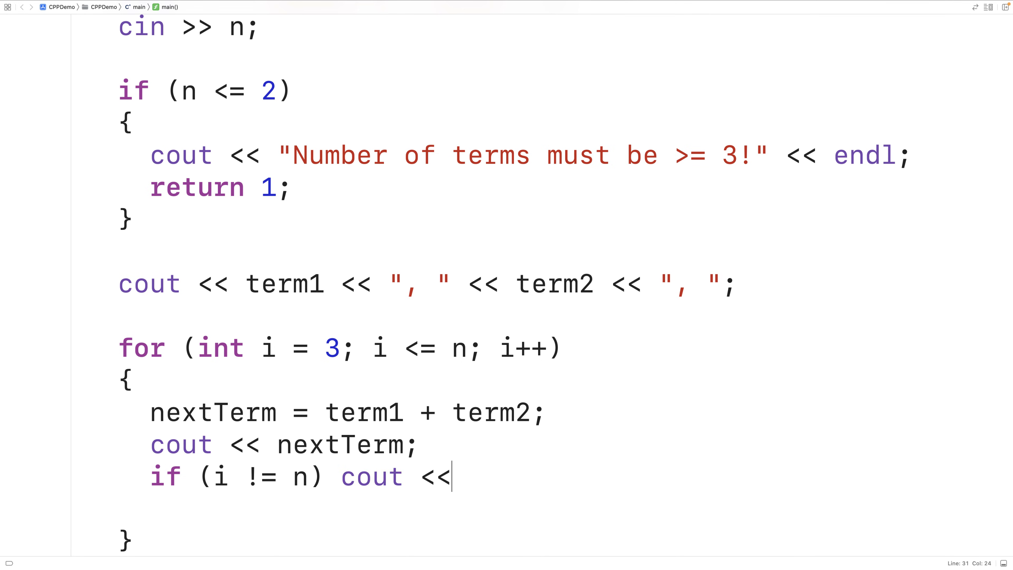
text(", ")
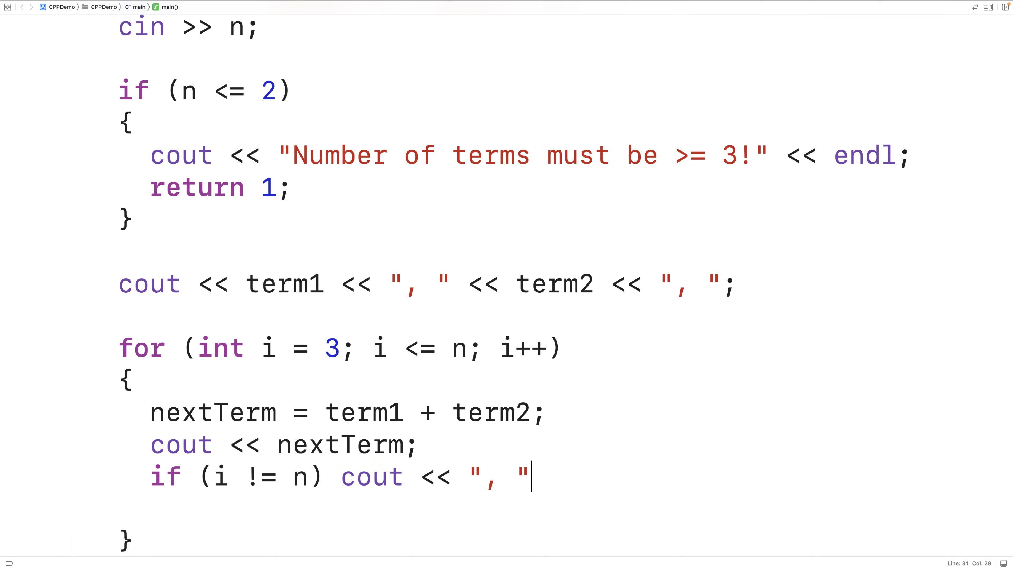
text(;)
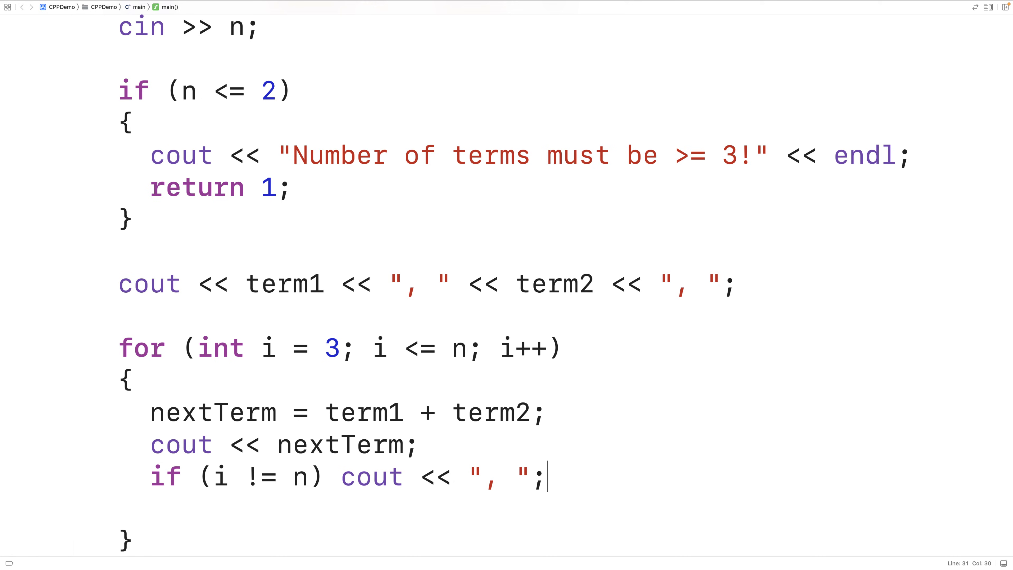
mouse_move(548, 477)
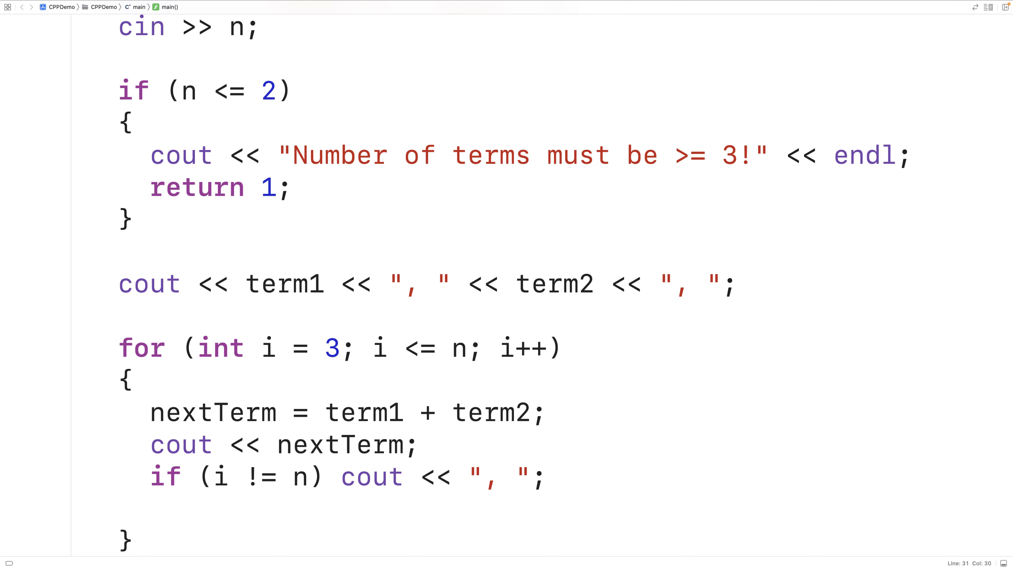
text(t)
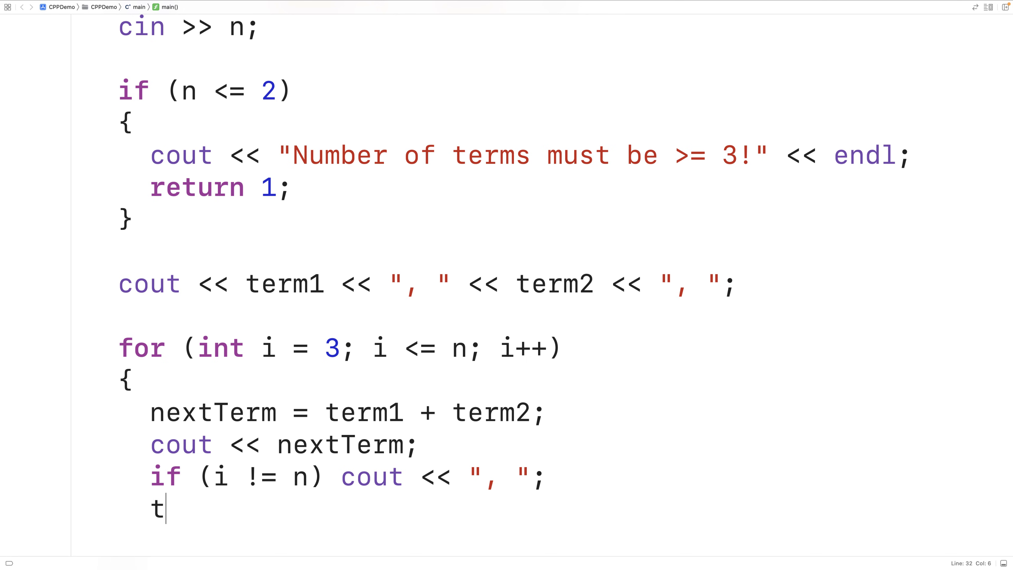
Add term1 = term2; term2 = nextTerm; in the loop and cout << endl; after it
text(erm1 = term2;)
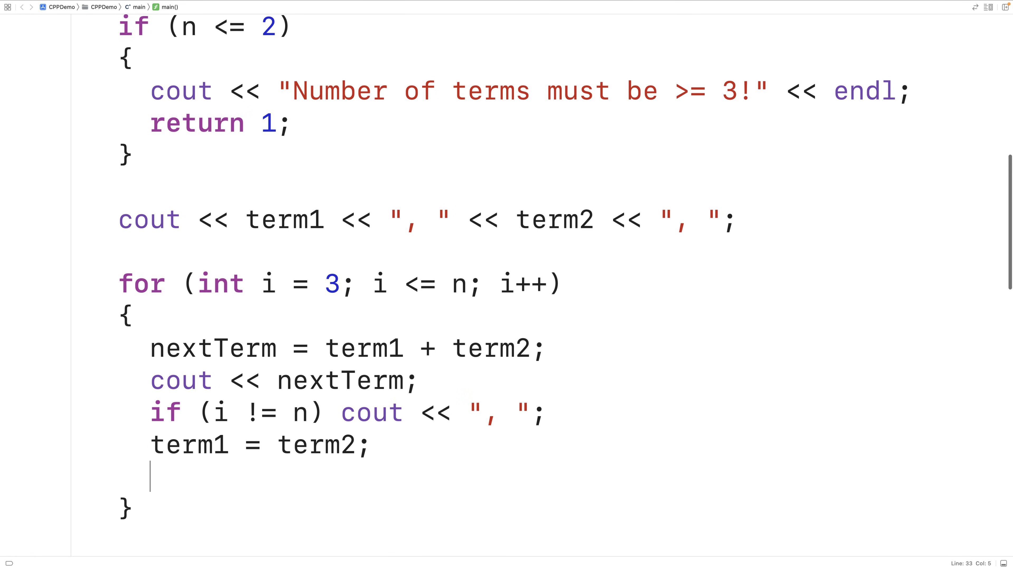
text(term2 =)
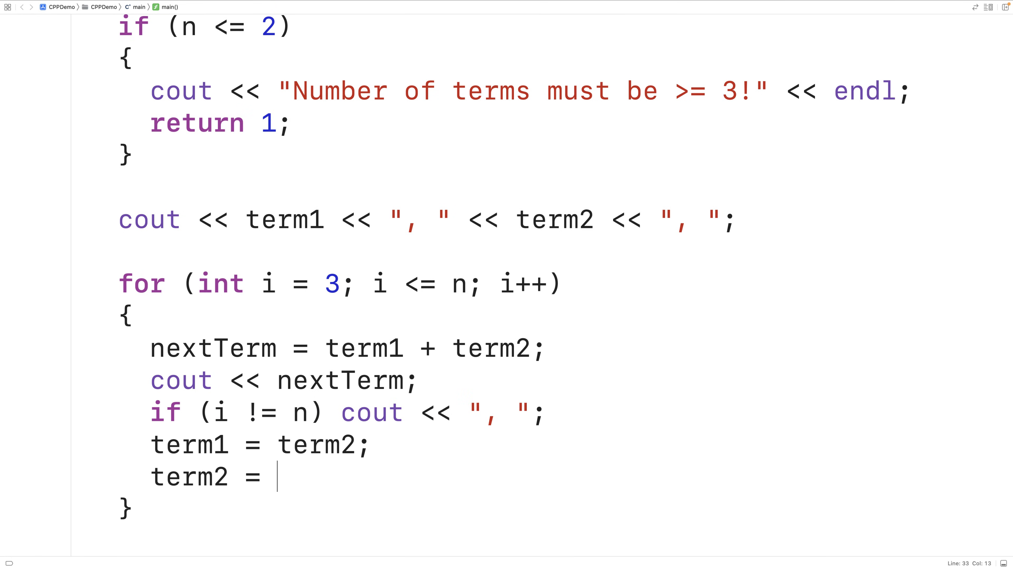
text(nextTerm;)
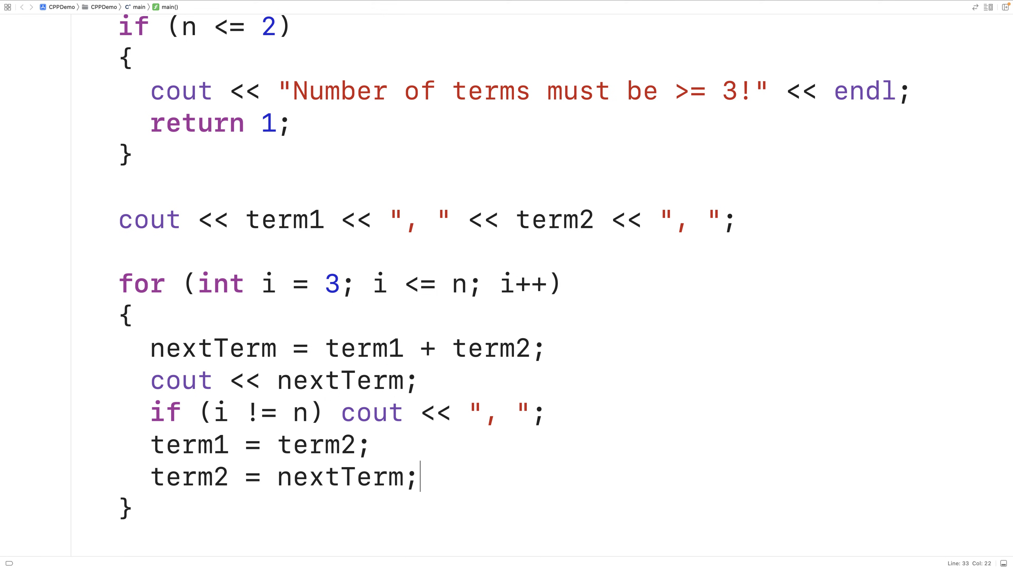
key(enter)
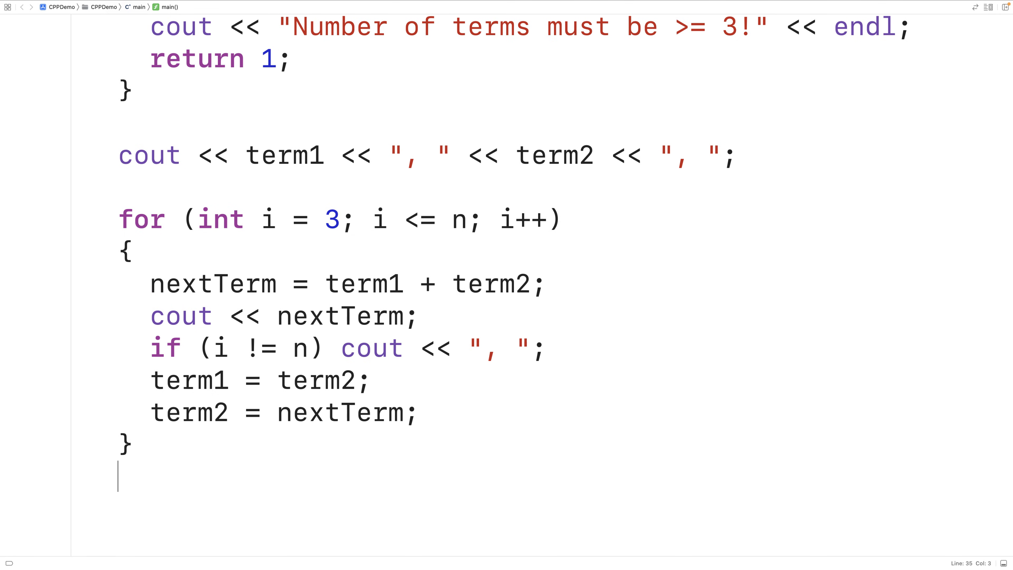
text(cout << ")
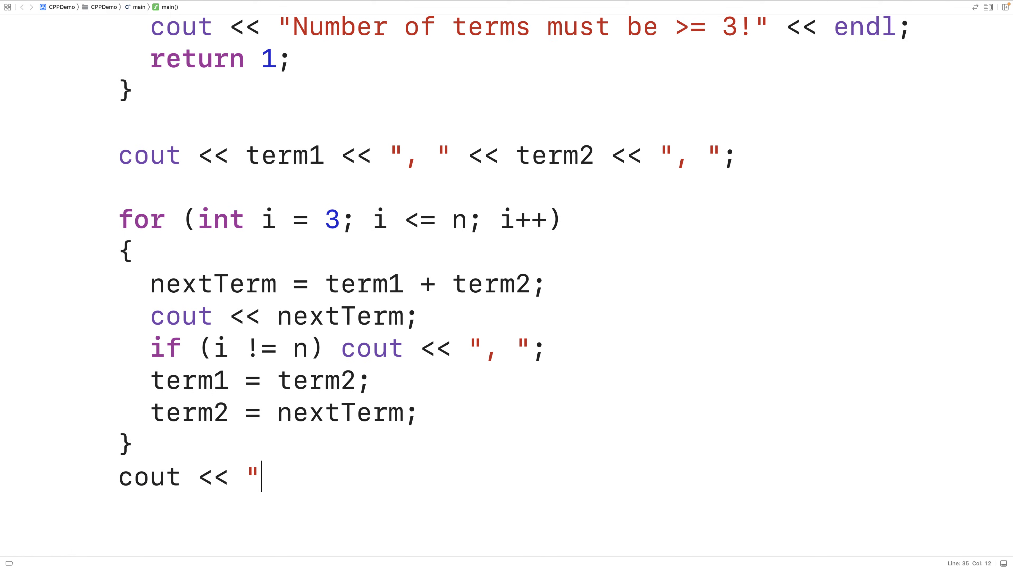
text(endl;)
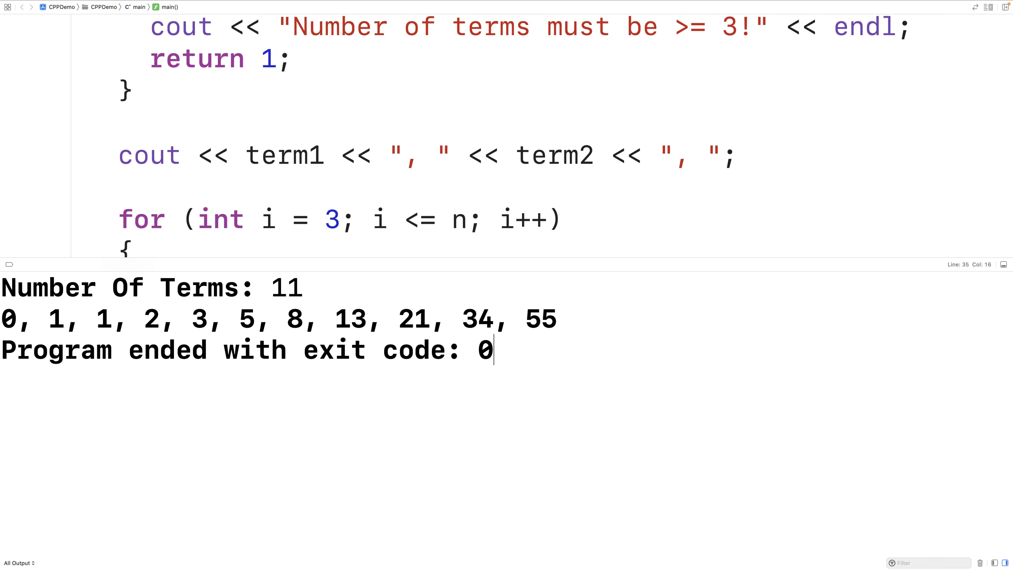
Scroll the editor to compare the 11-term output 0 through 55 with the comment's example
scroll(down, 3)
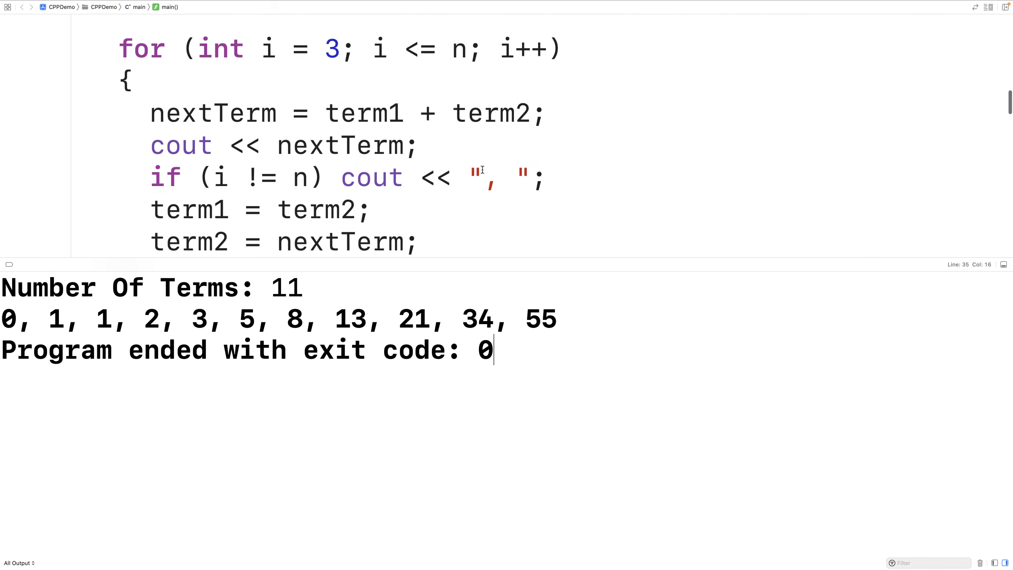
scroll(up, 3)
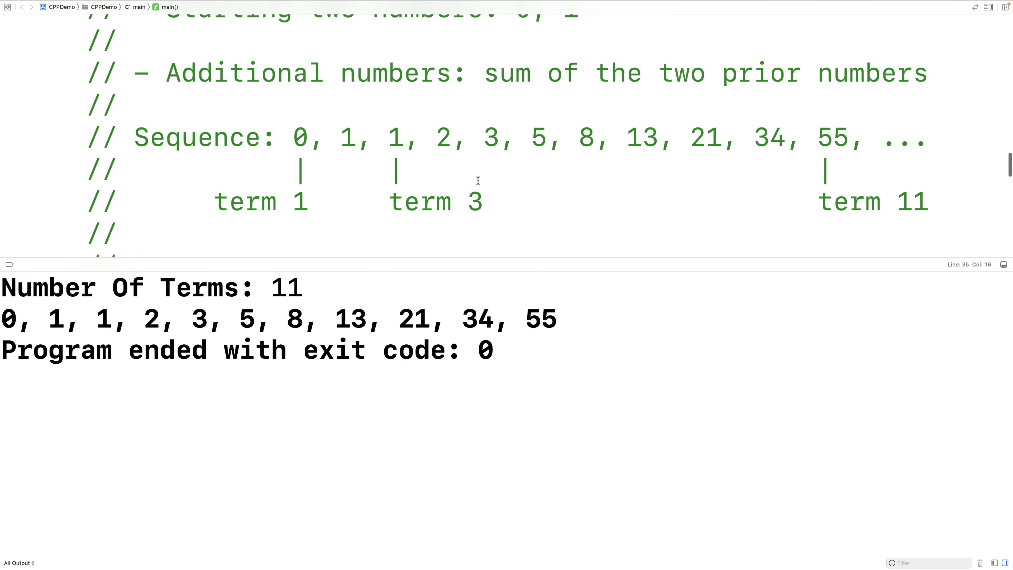